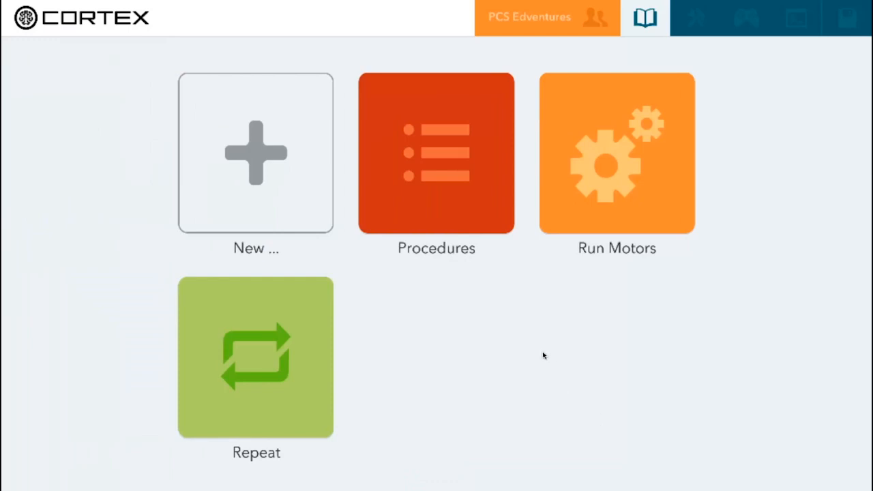
mouse_move(303, 200)
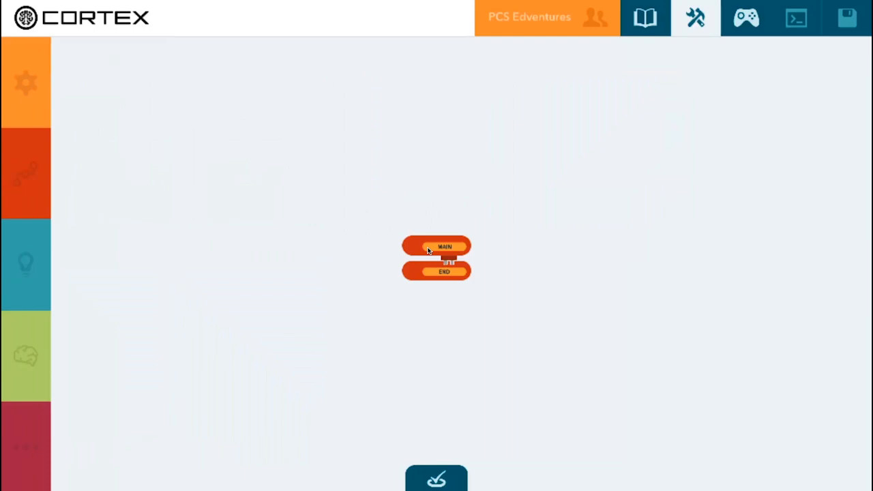
Move the Main and End block pair toward the upper left of the canvas
drag(437, 258, 393, 157)
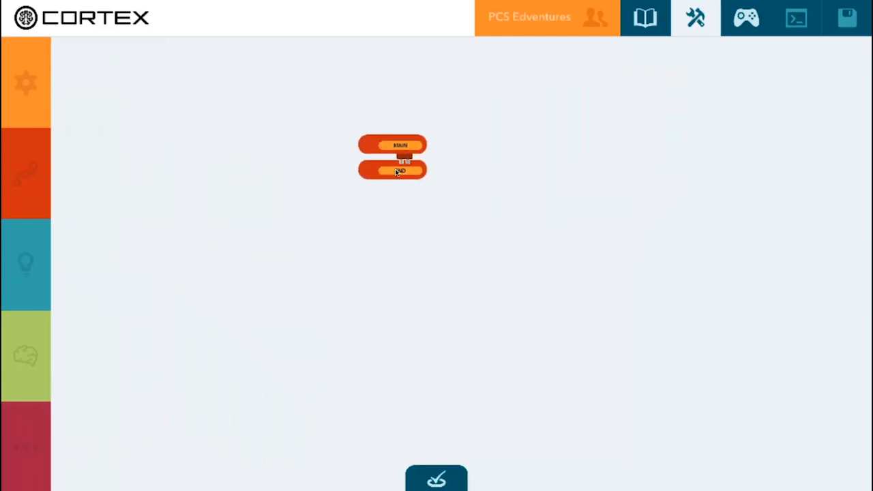
Add a MOTOR block set to AB and an ON block under Main, moving End further down
click(25, 82)
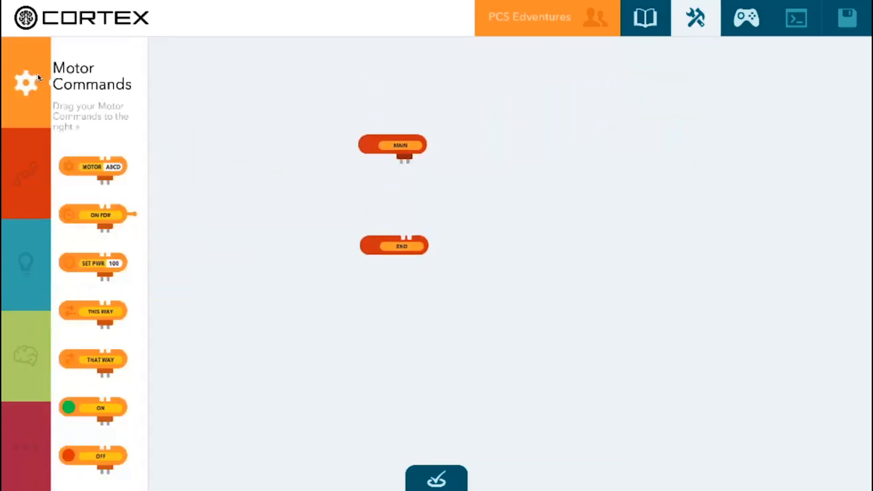
drag(93, 167, 396, 176)
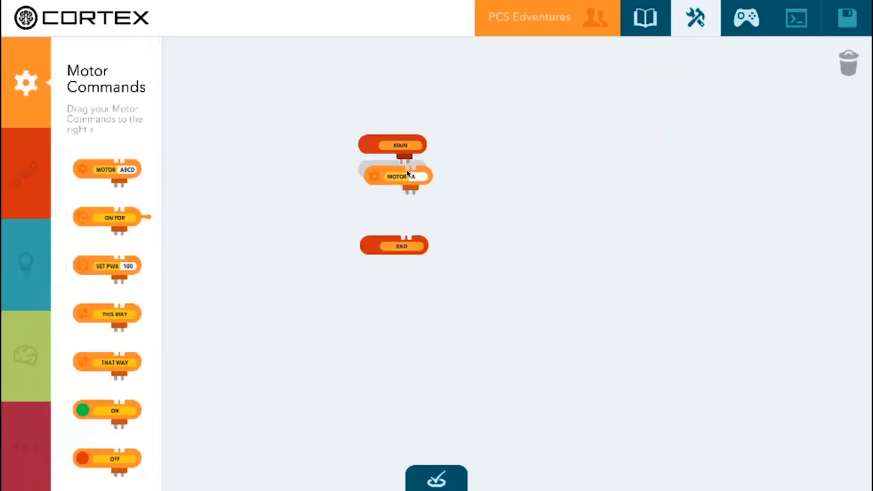
click(396, 176)
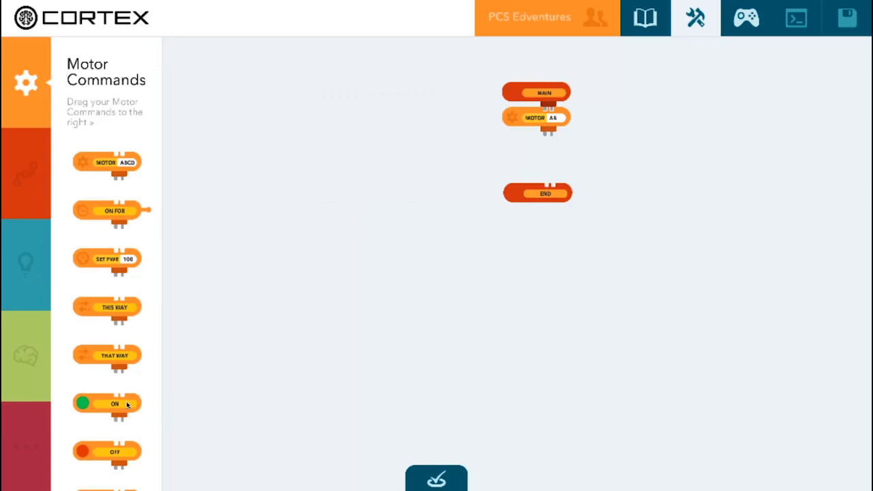
drag(106, 404, 535, 143)
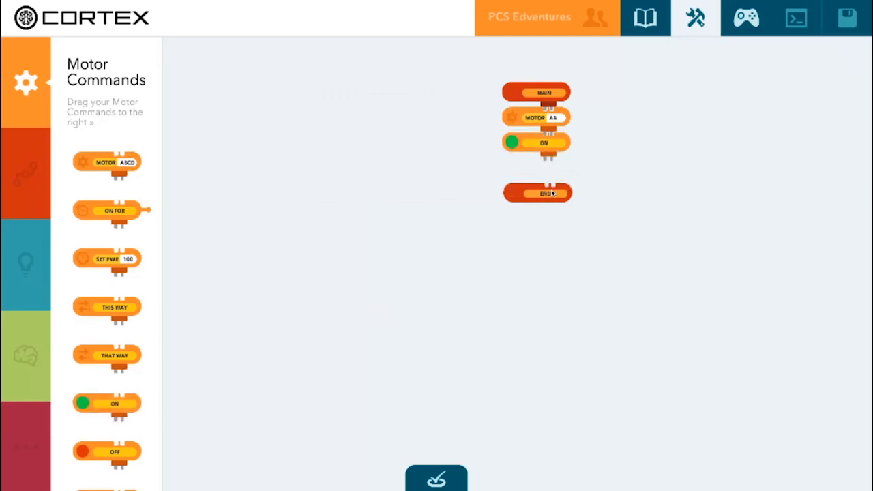
drag(538, 192, 541, 249)
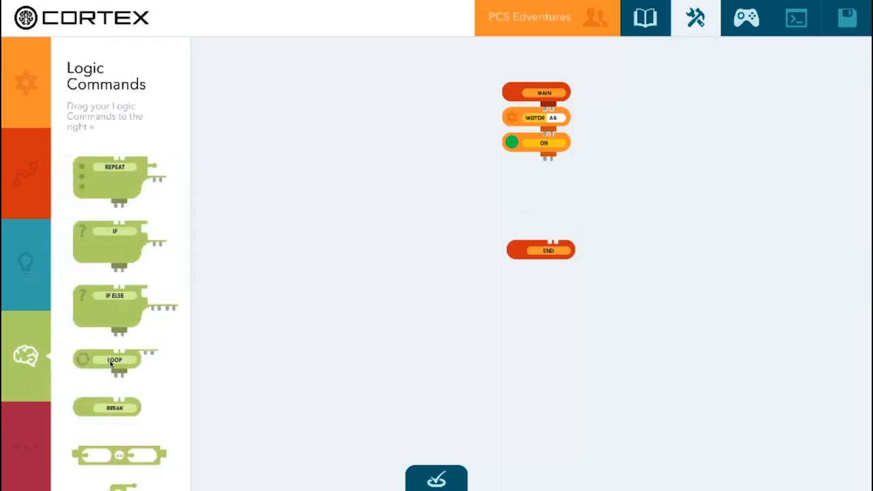
Add a LOOP after the motors-on step with an IF block nested inside it
drag(115, 360, 552, 166)
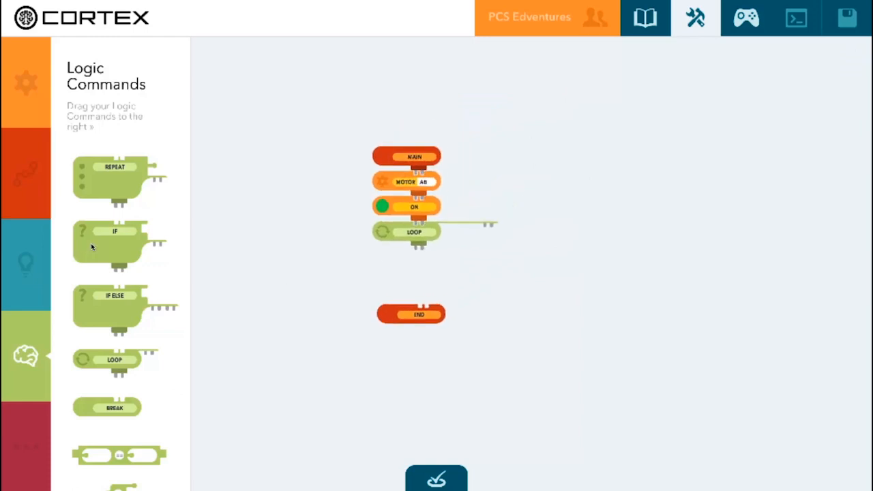
drag(115, 244, 489, 253)
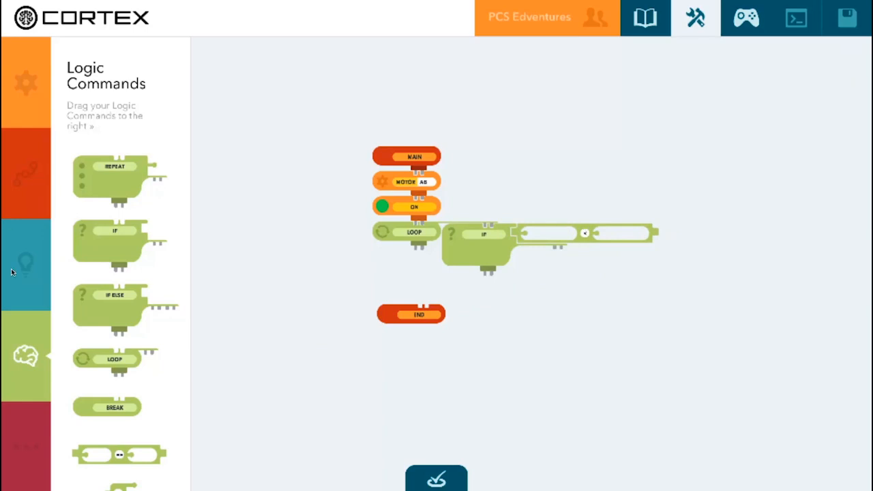
Build the IF condition as sensor 0 < 500 using SENSOR and NUM blocks
click(26, 265)
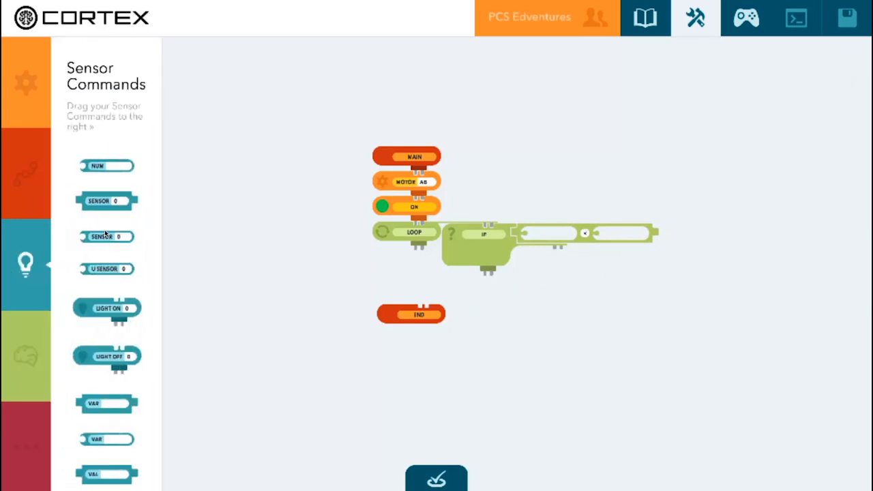
drag(107, 236, 546, 233)
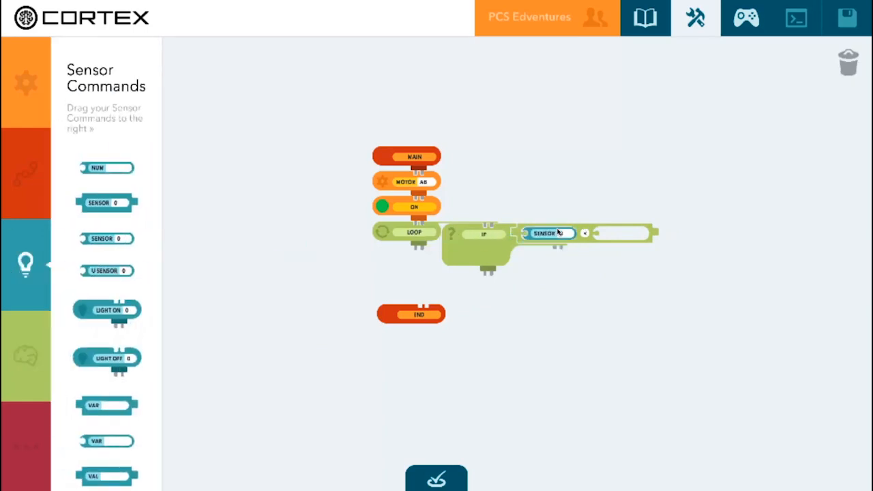
mouse_move(622, 235)
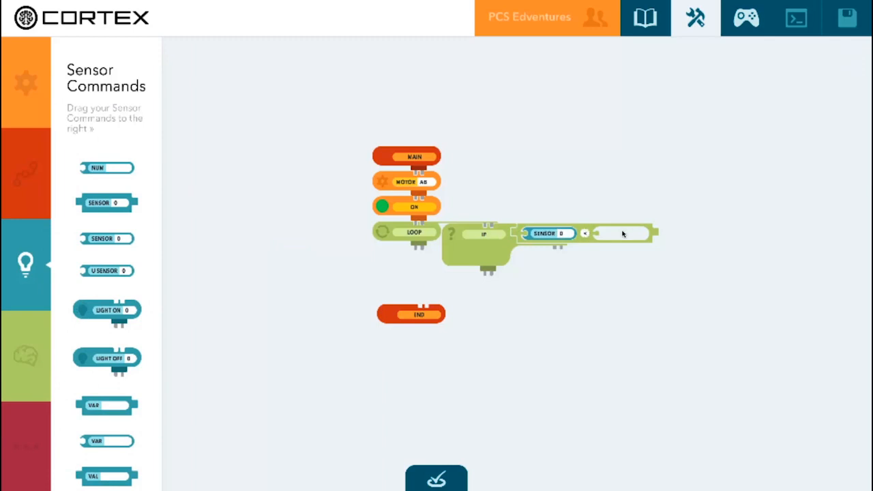
mouse_move(557, 328)
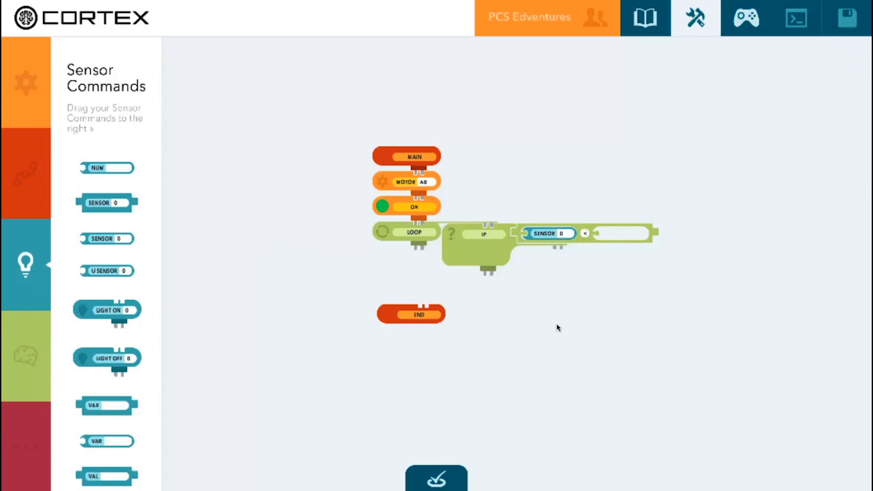
mouse_move(90, 169)
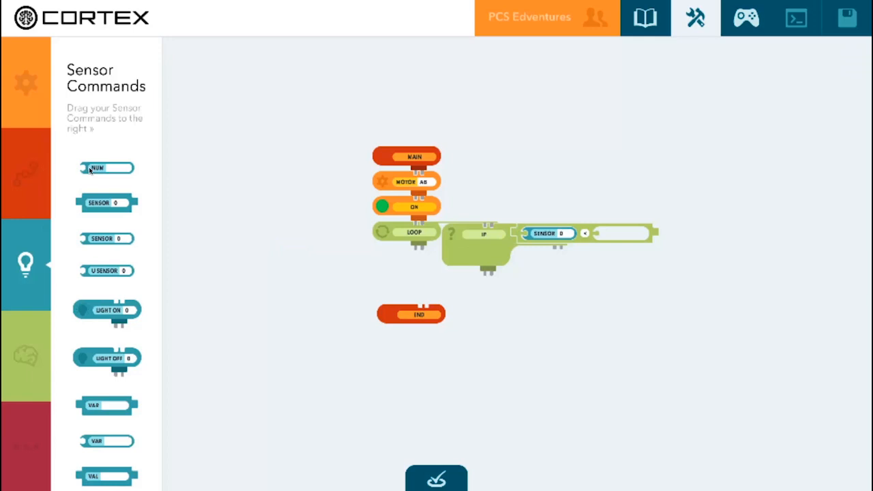
drag(107, 167, 622, 238)
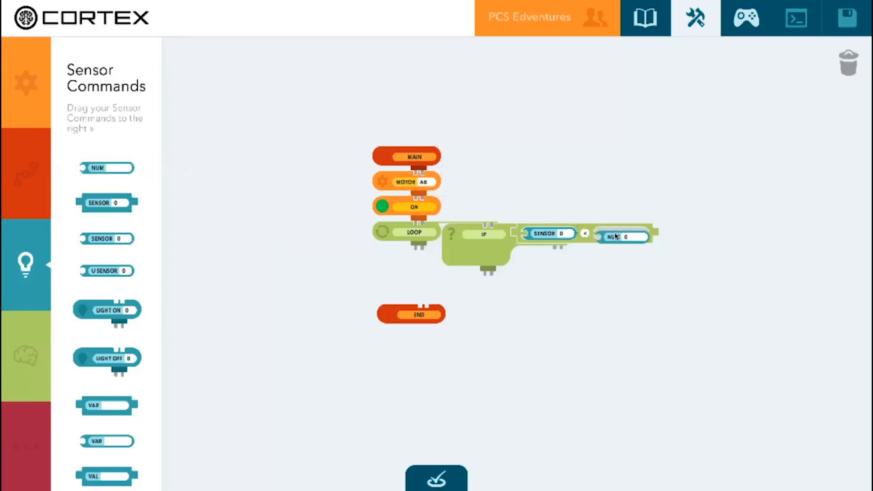
click(624, 236)
text(500)
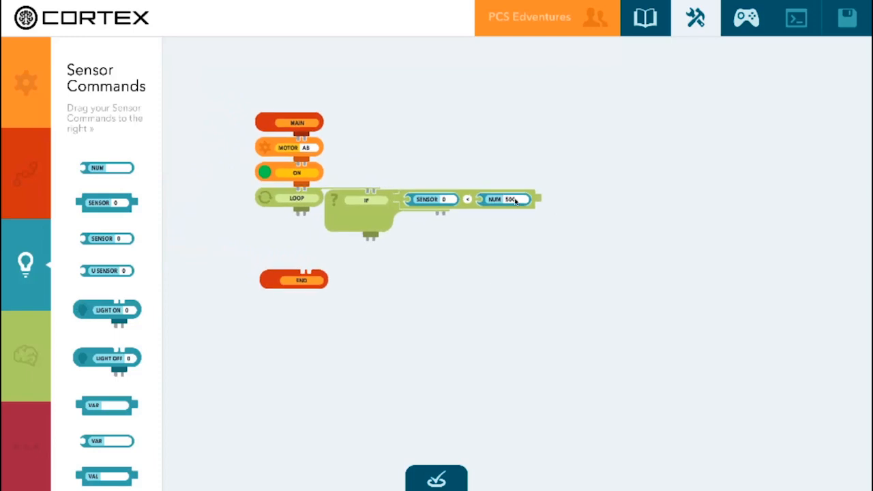
mouse_move(144, 153)
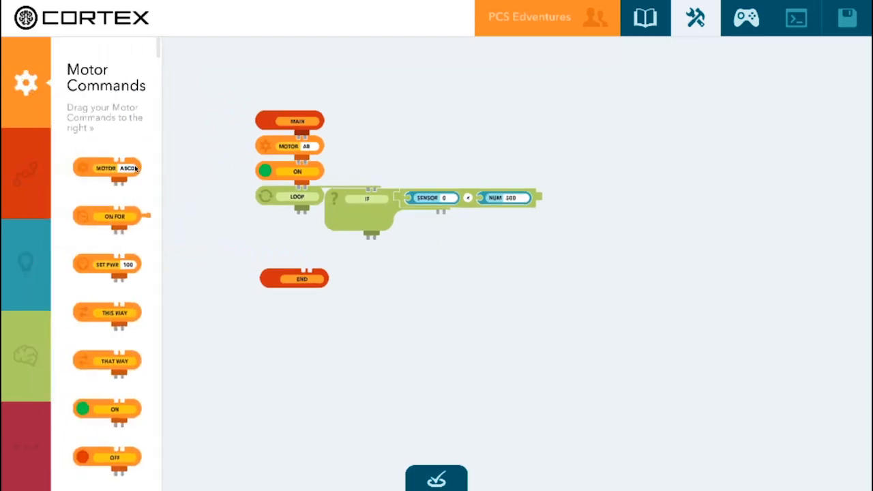
Inside the IF branch, add a MOTOR block set to AB followed by OFF
drag(106, 169, 429, 221)
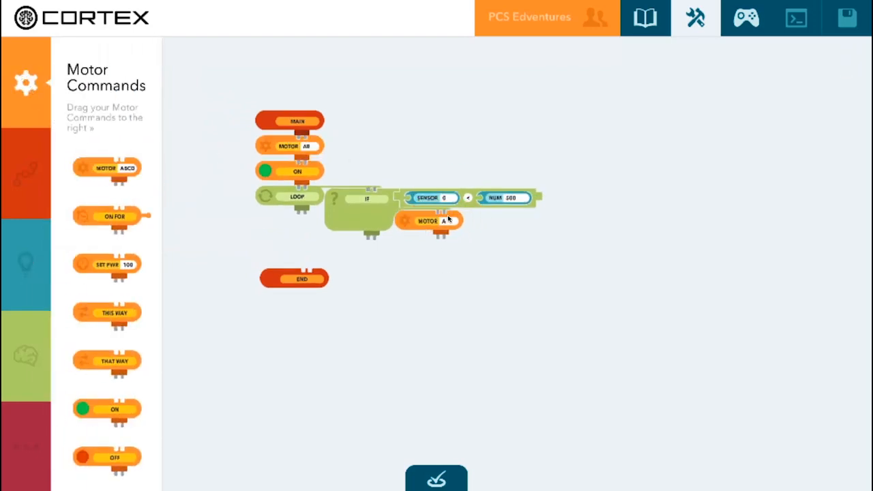
click(426, 221)
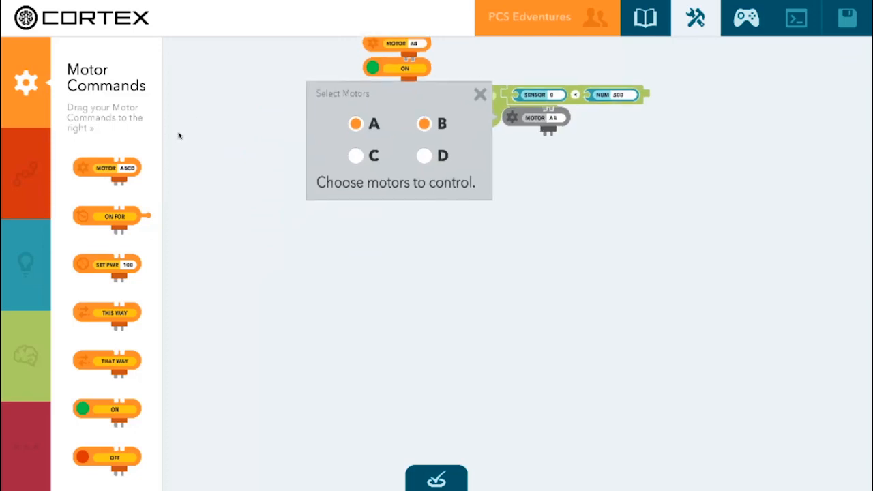
click(481, 94)
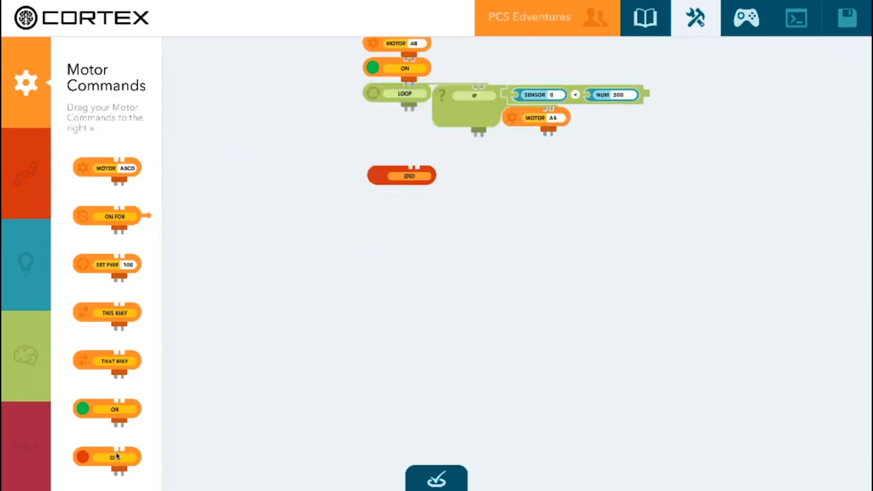
drag(106, 457, 538, 147)
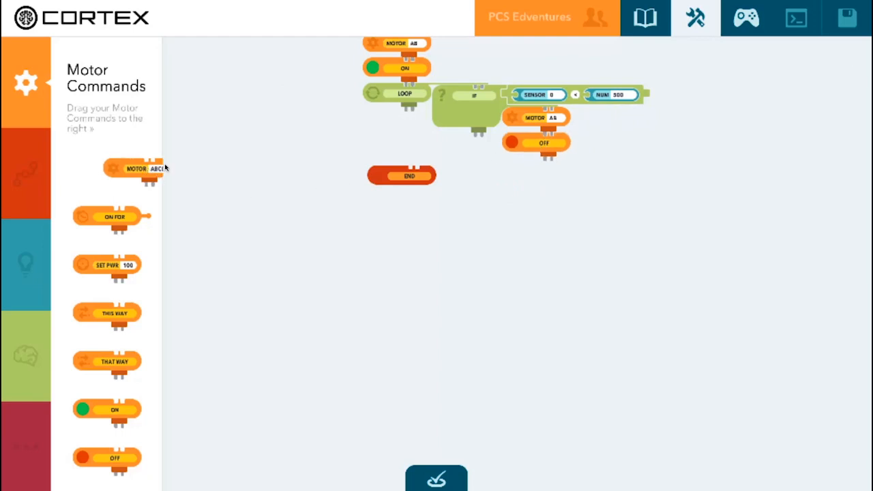
Add a MOTOR A block with an ON FOR block snapped beneath it in the IF branch
drag(134, 169, 535, 169)
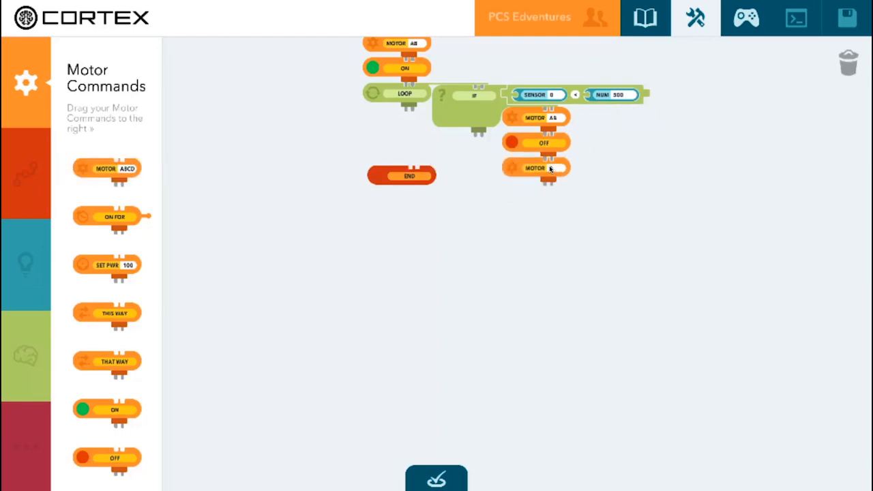
drag(107, 217, 521, 186)
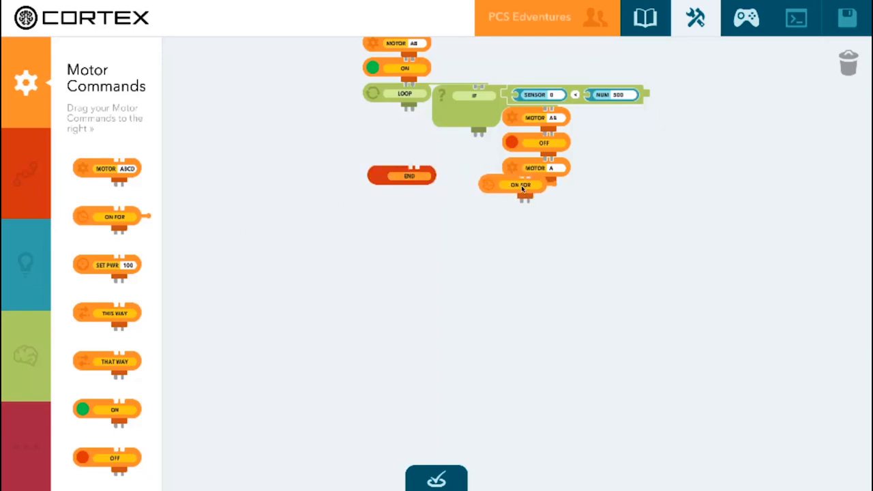
drag(521, 184, 535, 194)
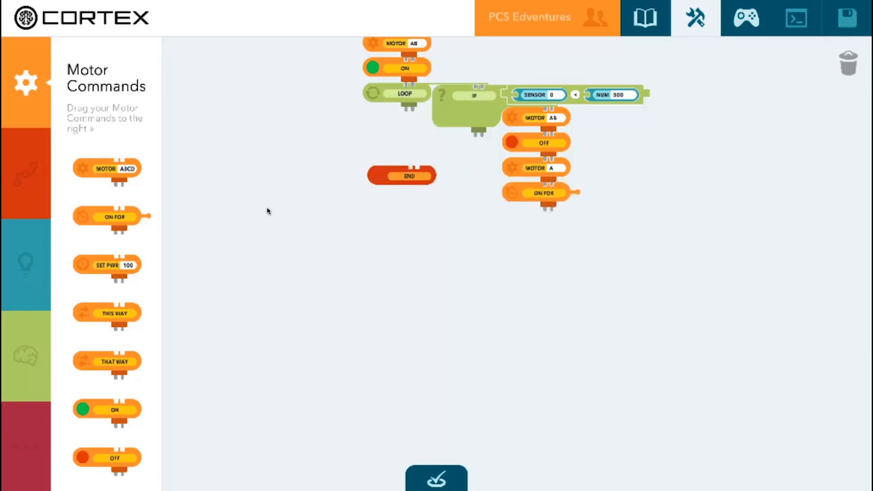
Give motor A's ON FOR block a NUM duration of 2
click(25, 265)
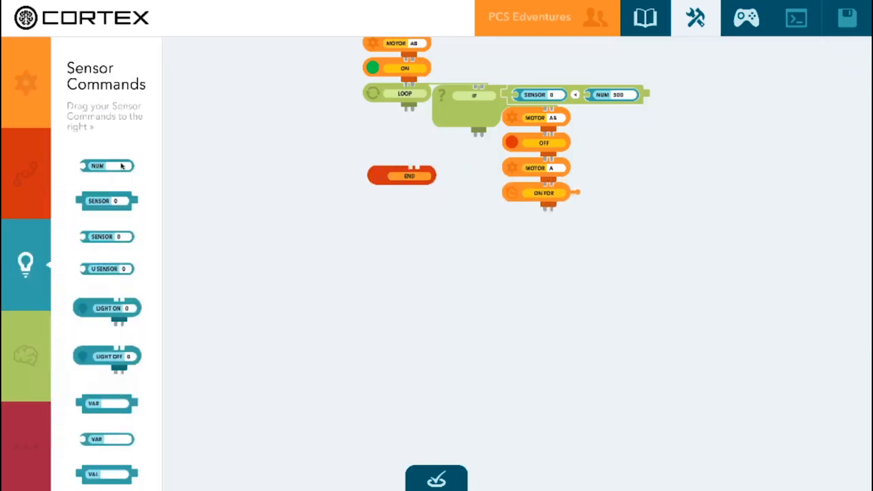
drag(98, 165, 584, 191)
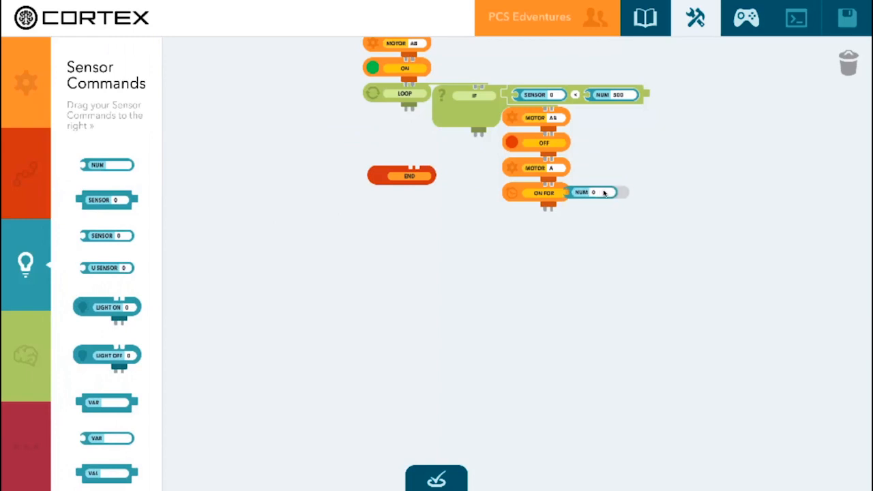
click(593, 191)
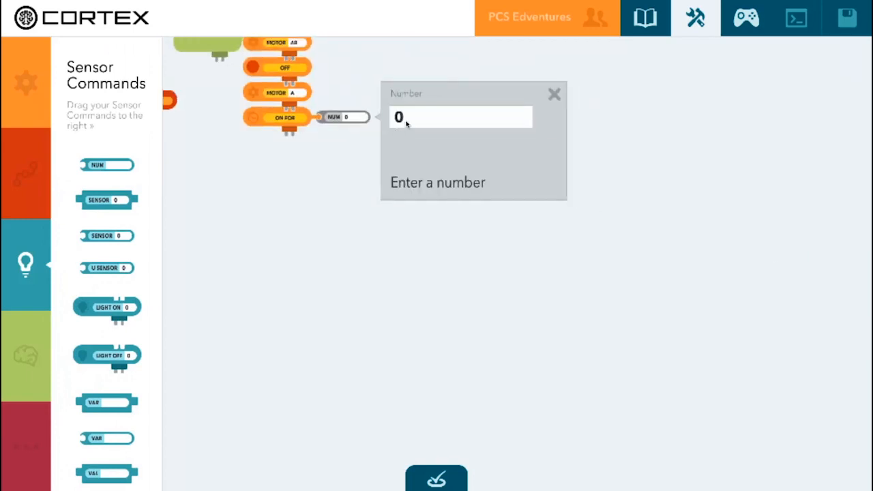
text(2)
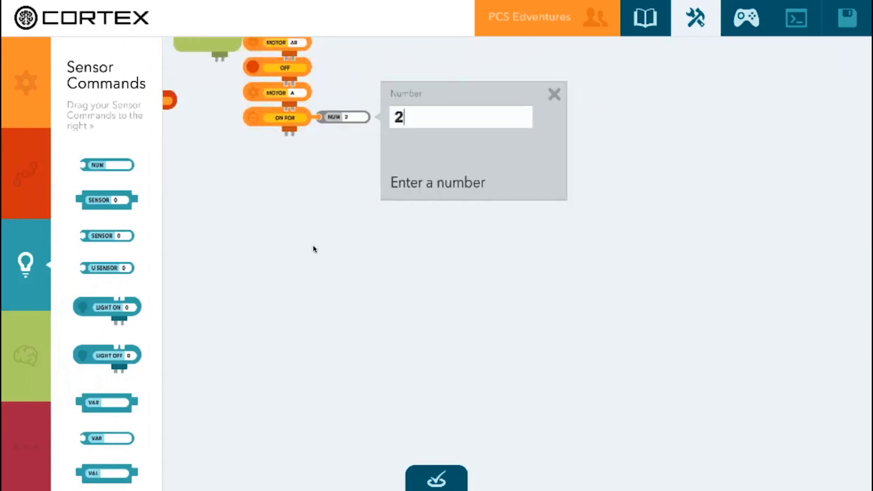
click(554, 93)
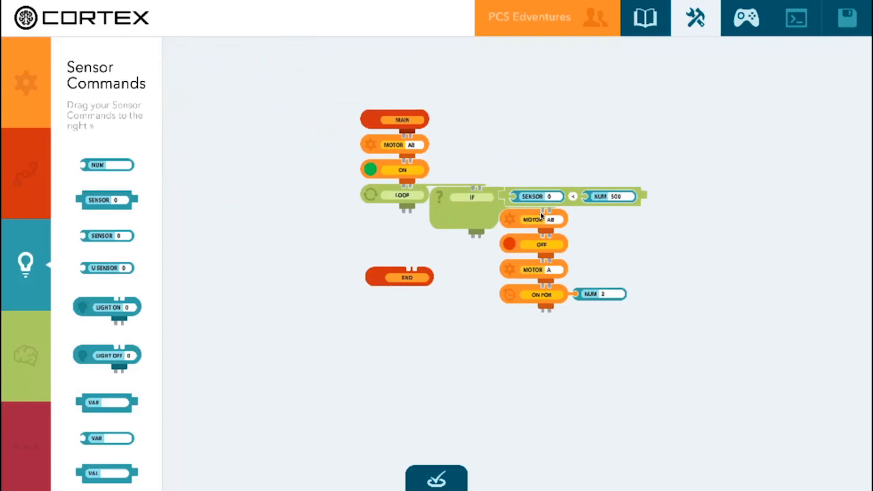
mouse_move(540, 270)
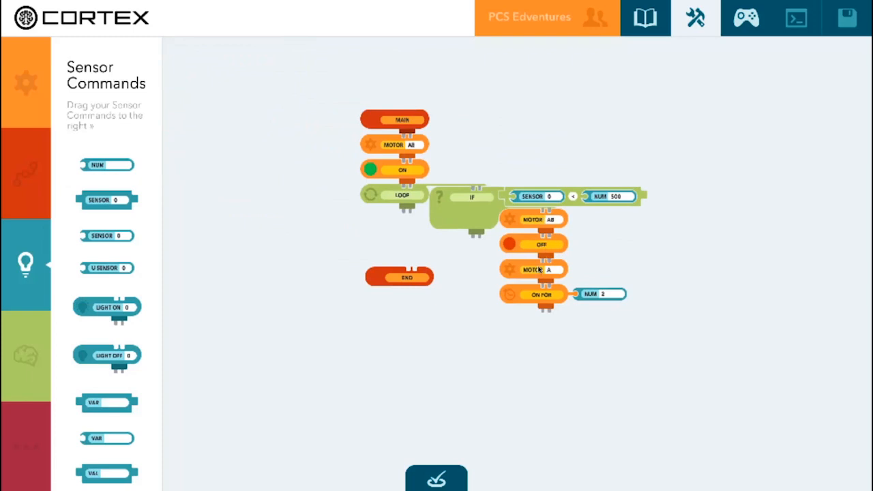
mouse_move(553, 299)
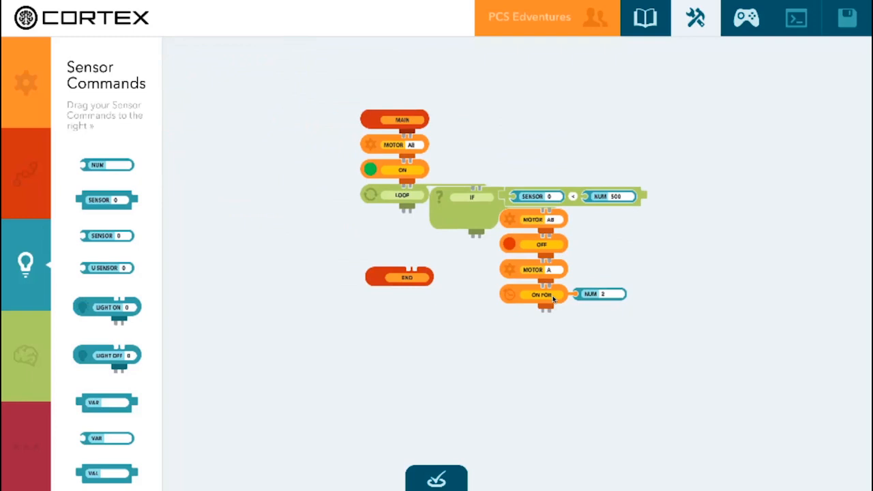
mouse_move(435, 279)
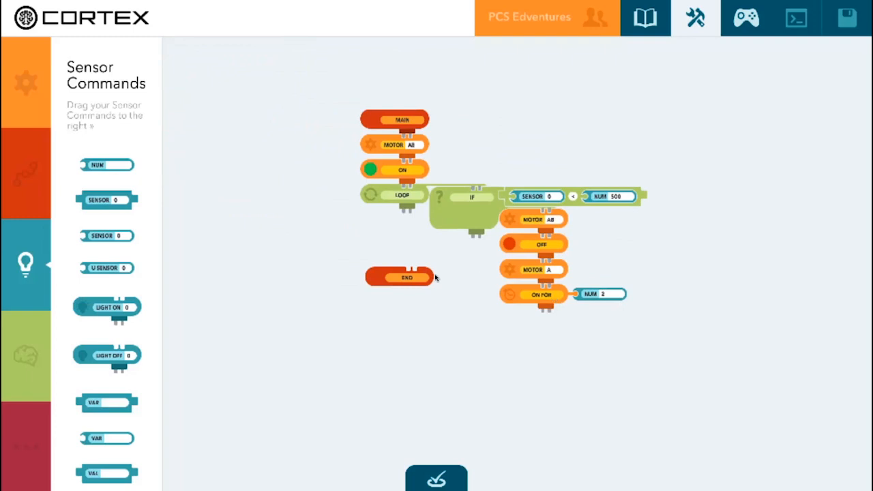
Move End aside and stack four SPACER blocks under the loop beside the IF branch
drag(406, 276, 382, 238)
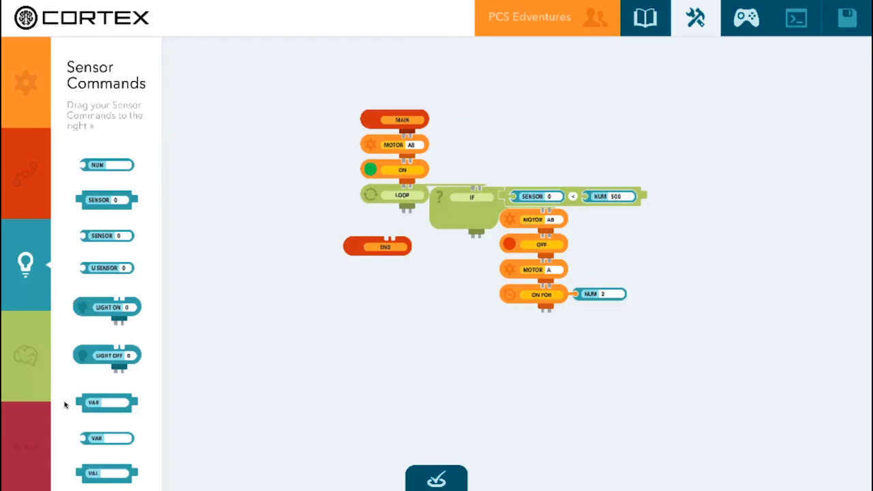
mouse_move(25, 449)
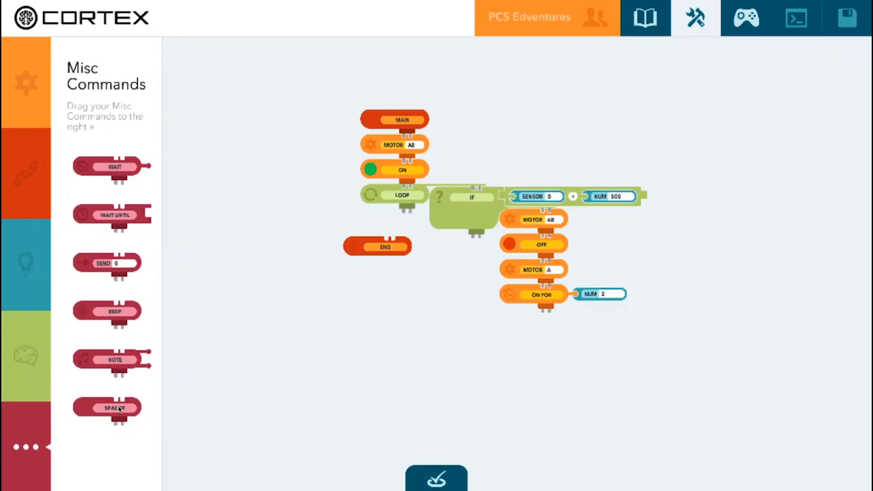
drag(106, 407, 464, 246)
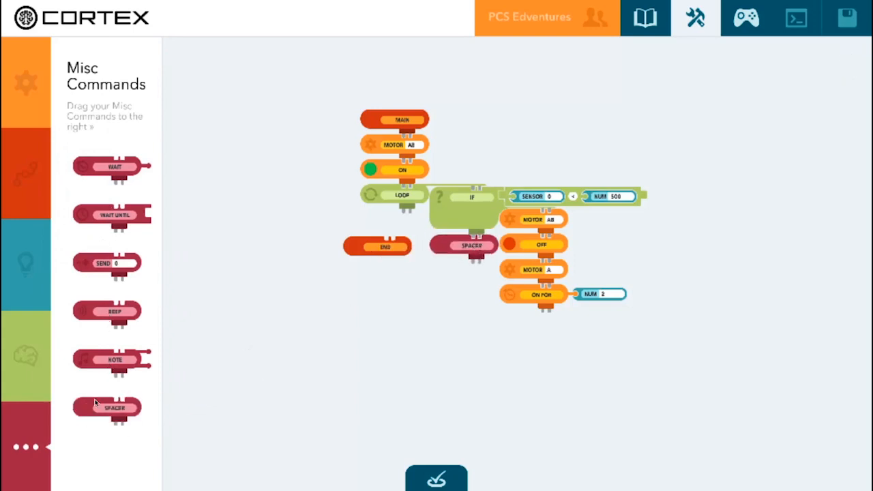
drag(106, 408, 478, 270)
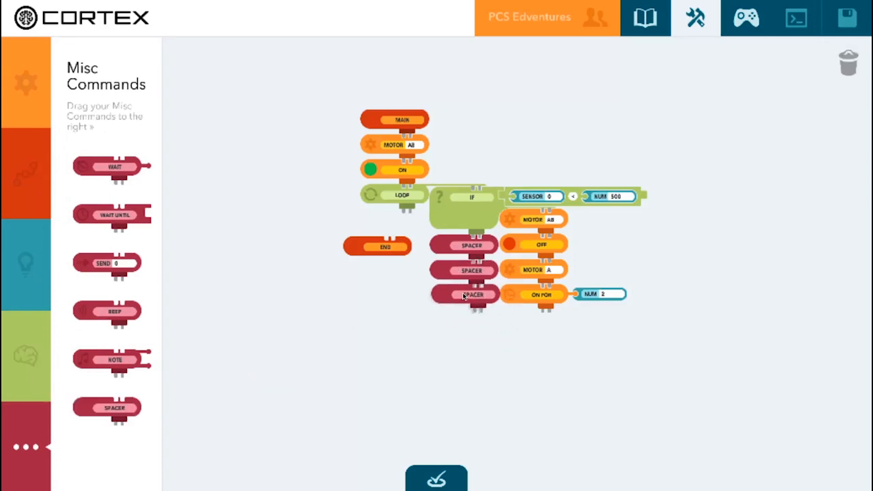
drag(472, 294, 380, 317)
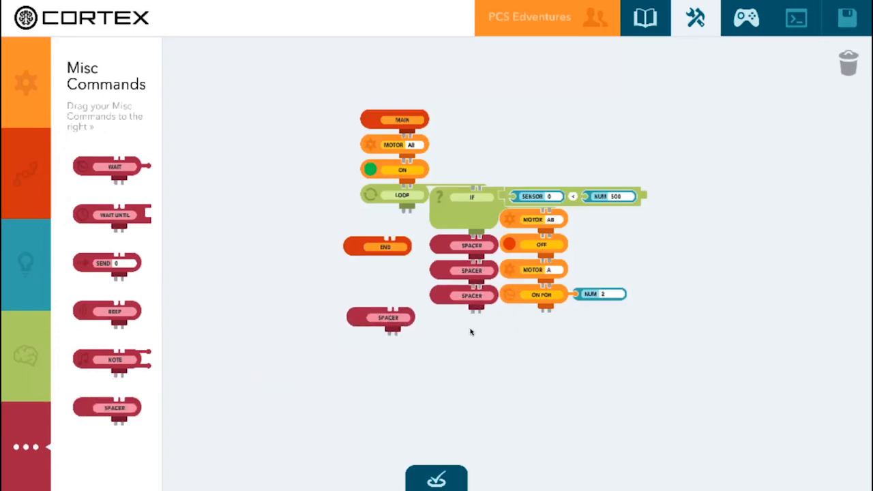
drag(380, 316, 464, 321)
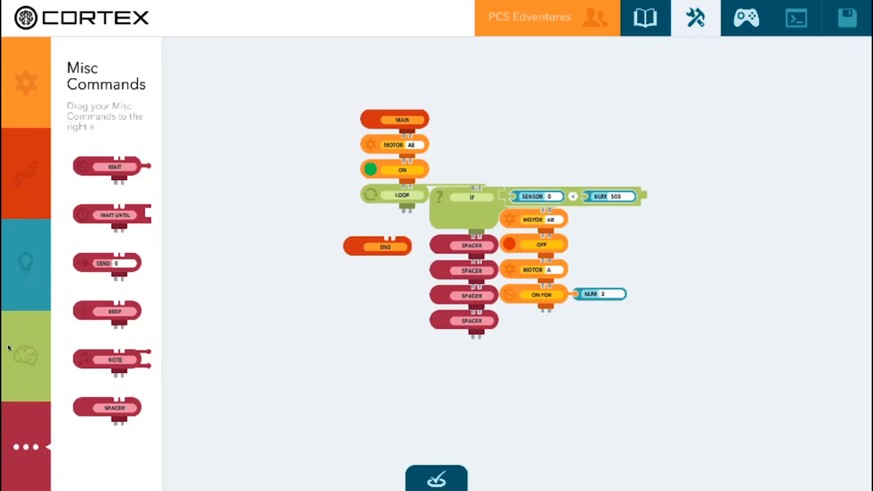
Add a second IF below the spacers with a SENSOR block set to sensor 1
click(25, 355)
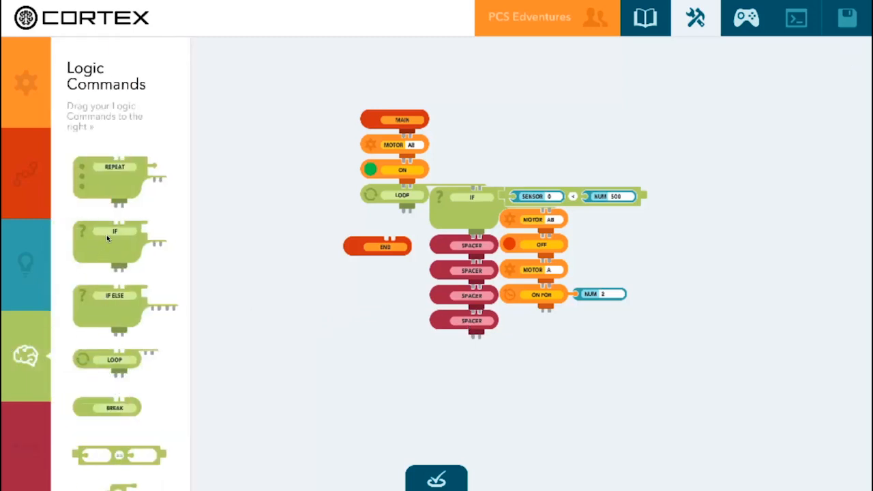
drag(114, 243, 472, 357)
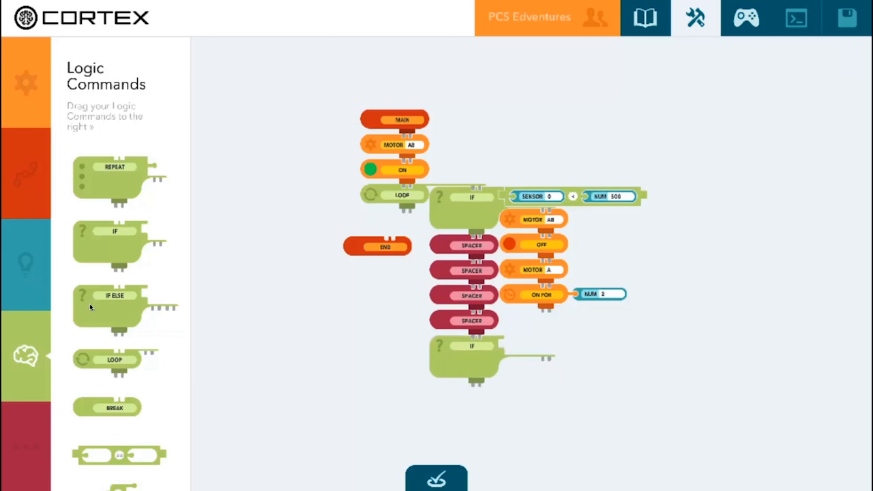
mouse_move(398, 405)
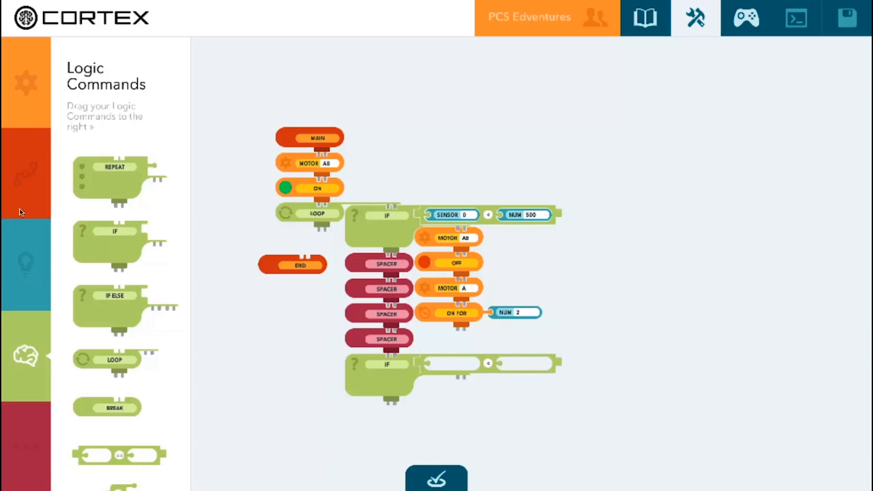
click(25, 264)
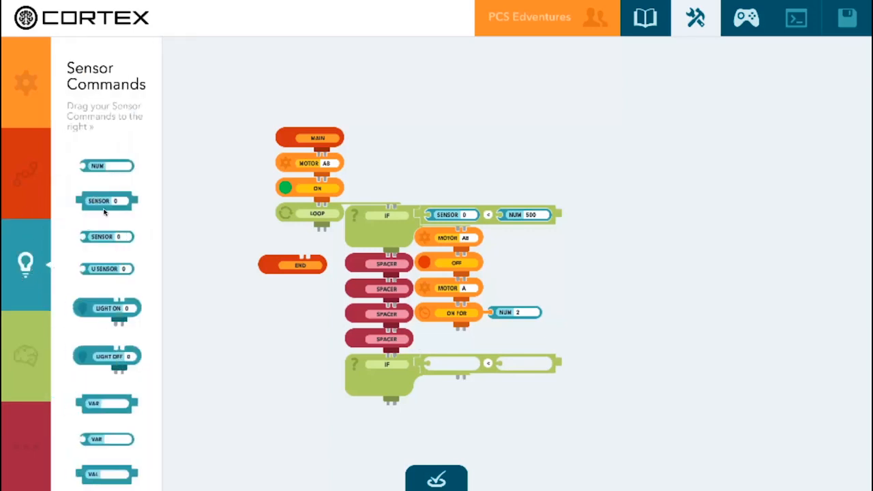
drag(106, 201, 453, 367)
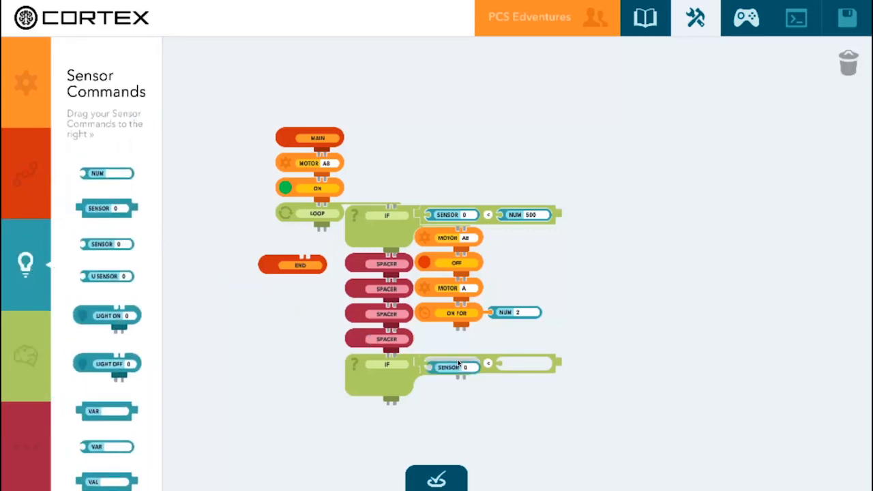
click(447, 367)
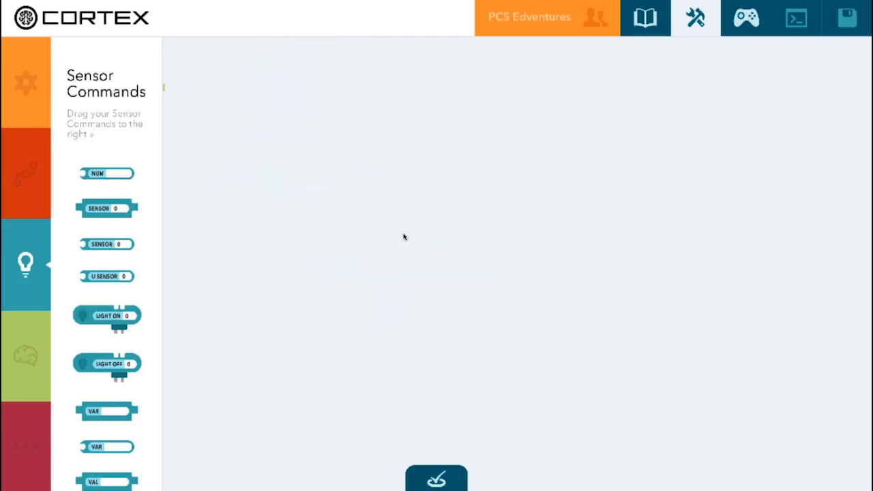
mouse_move(478, 309)
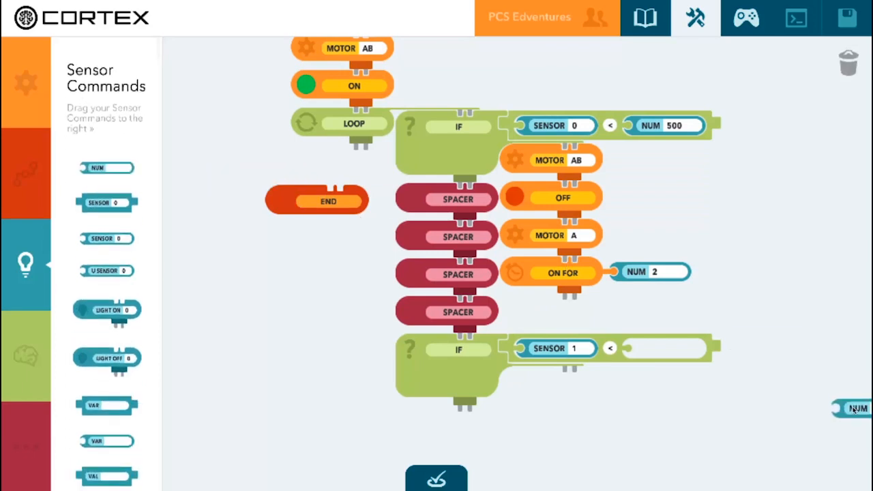
Complete the second condition with a NUM block compared against 500
drag(857, 408, 663, 350)
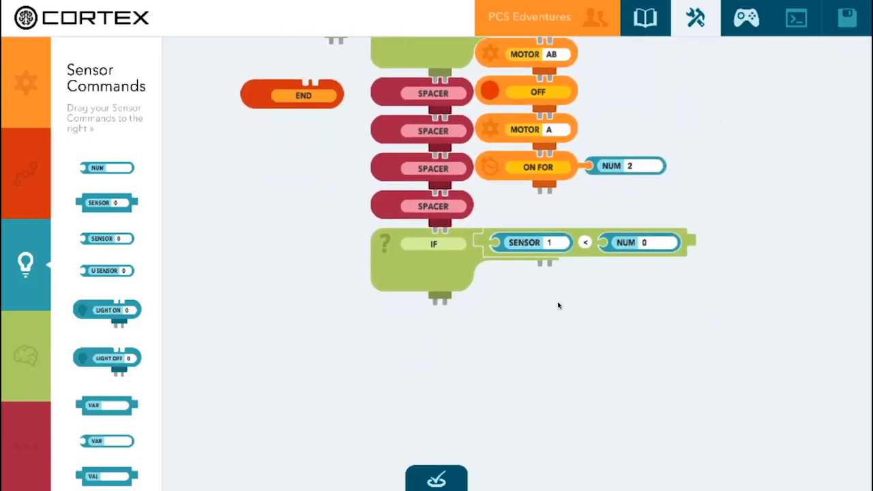
mouse_move(568, 337)
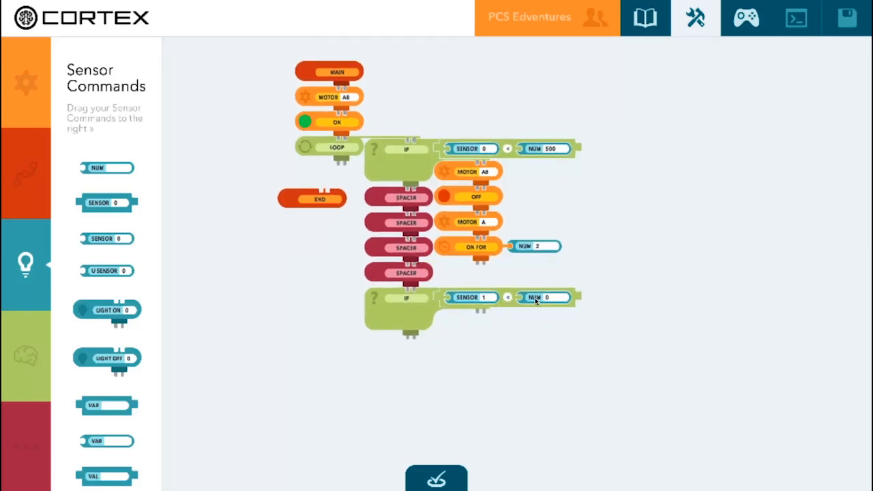
click(545, 298)
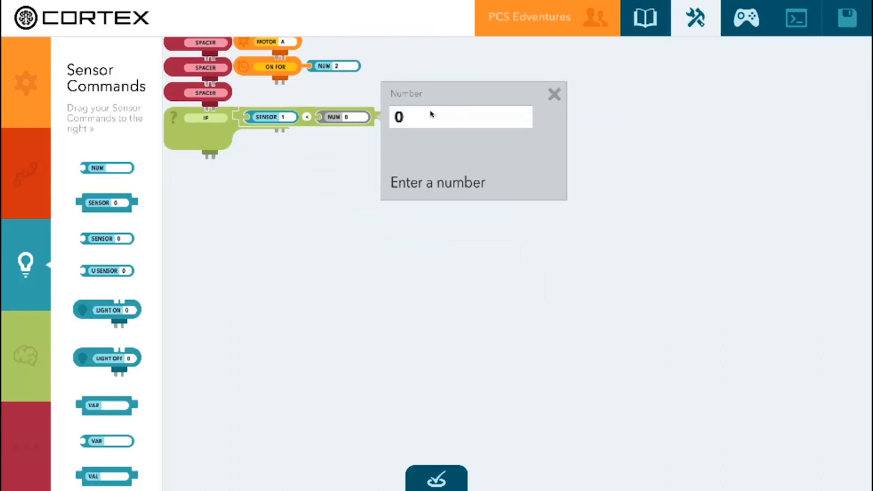
text(500)
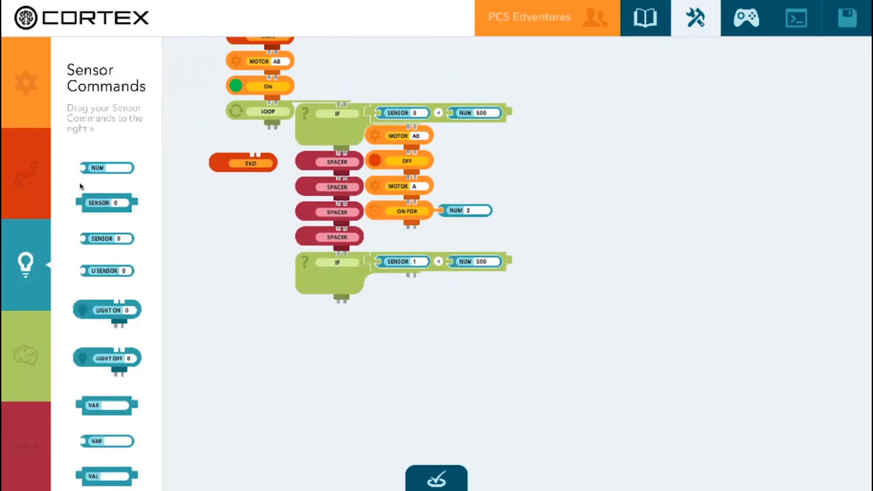
Bring out MOTOR and OFF blocks and bring the second IF branch into view
click(26, 82)
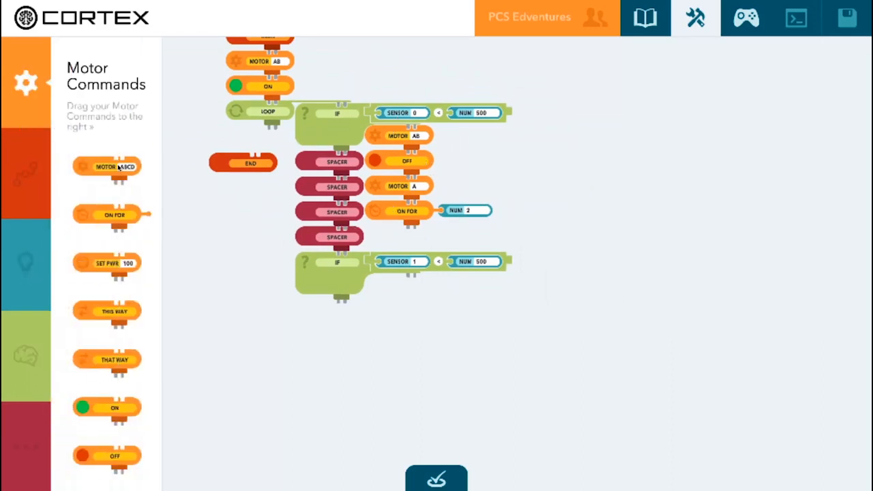
drag(107, 166, 259, 339)
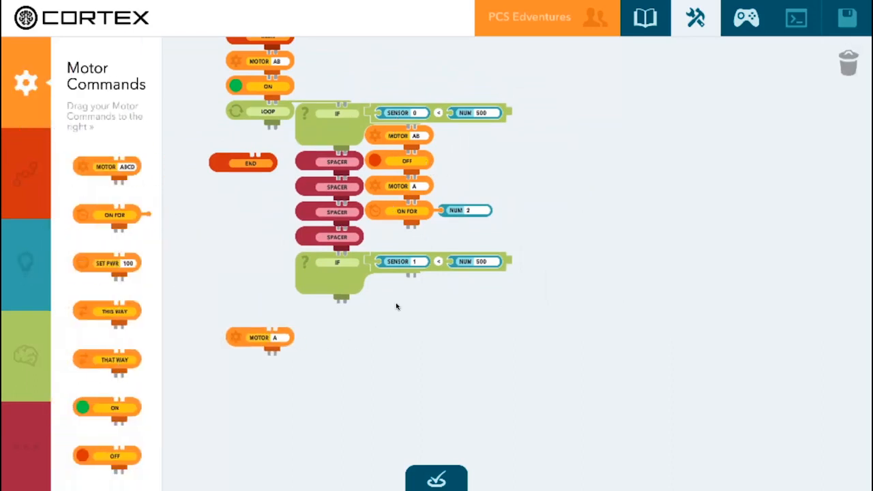
click(259, 337)
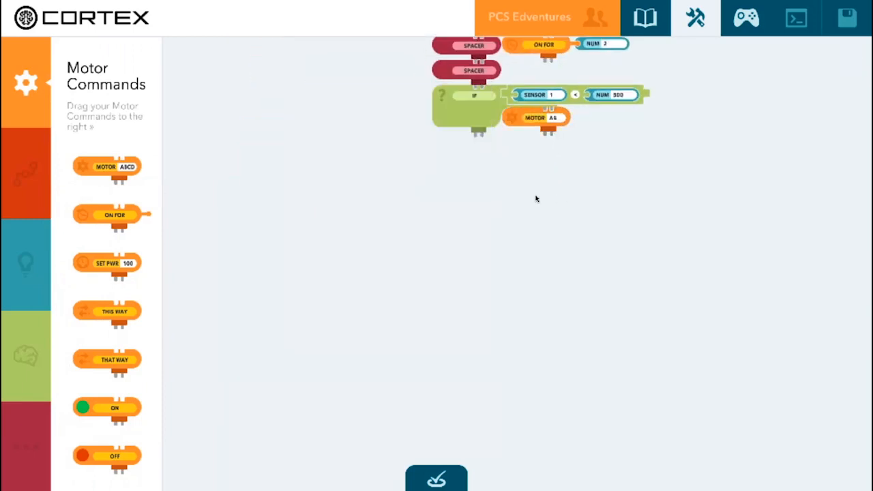
drag(106, 455, 225, 437)
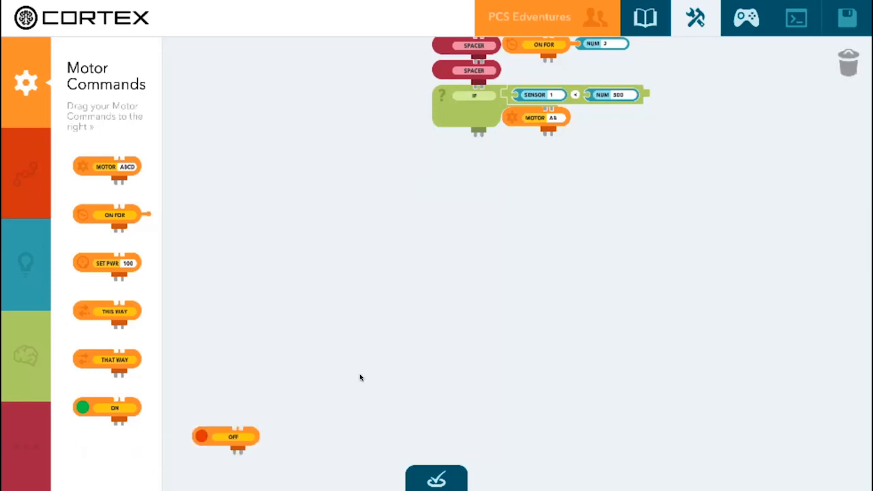
drag(225, 437, 537, 144)
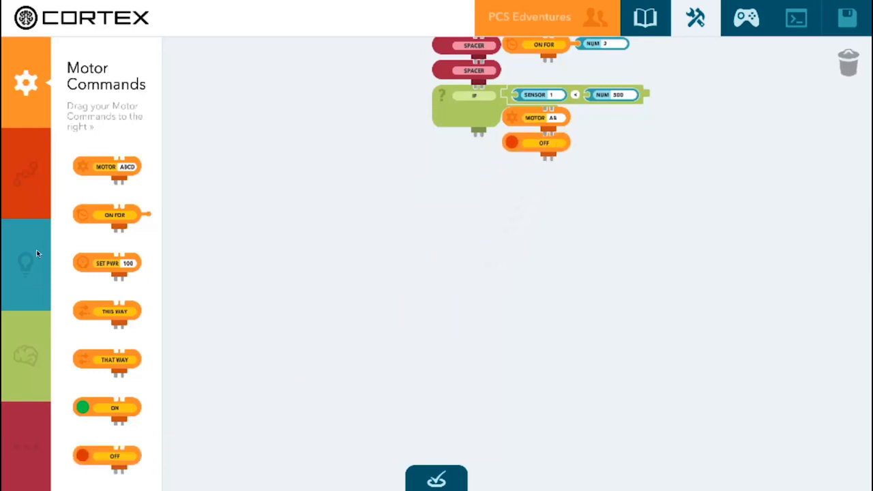
Add a MOTOR B block with ON FOR and a NUM duration of 2 in the second IF branch
drag(107, 167, 576, 186)
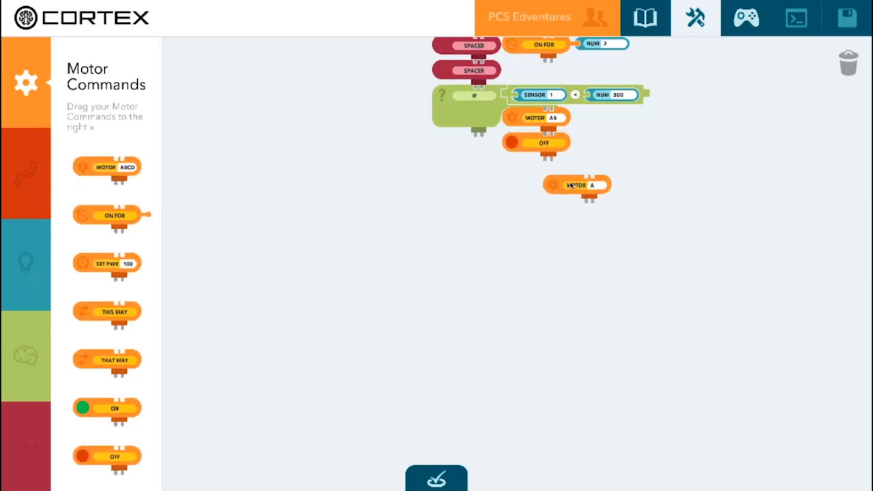
click(554, 186)
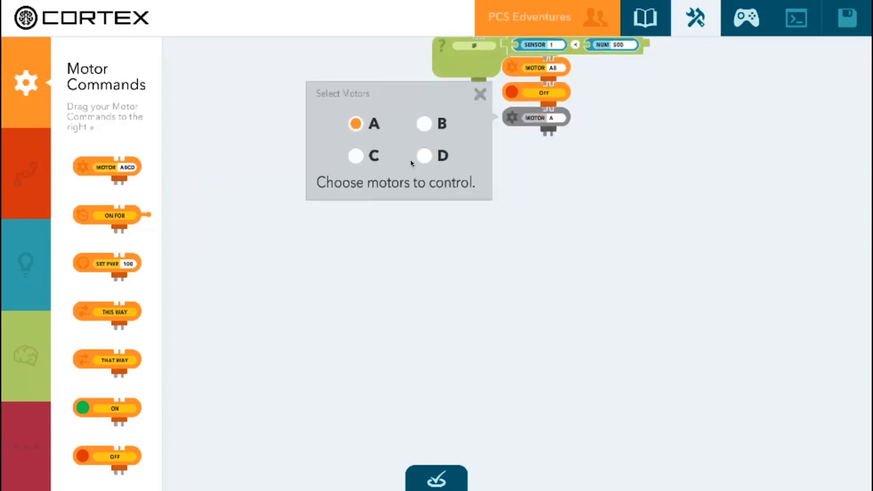
click(423, 122)
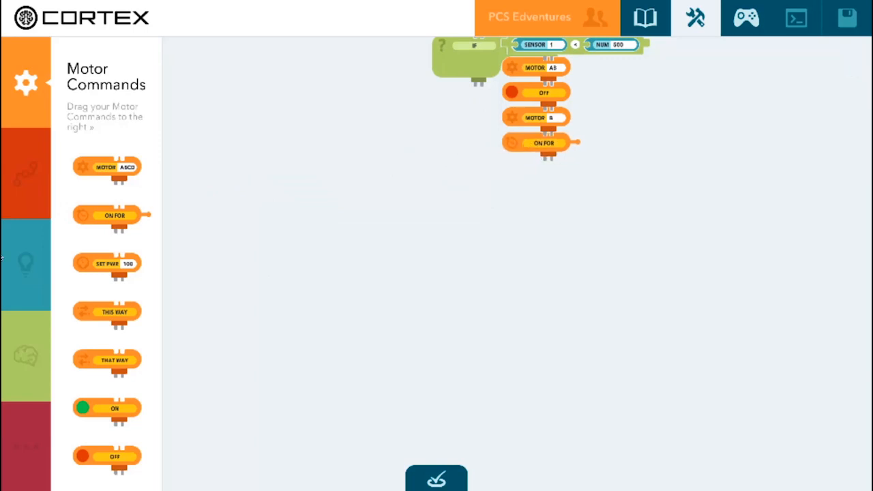
click(24, 265)
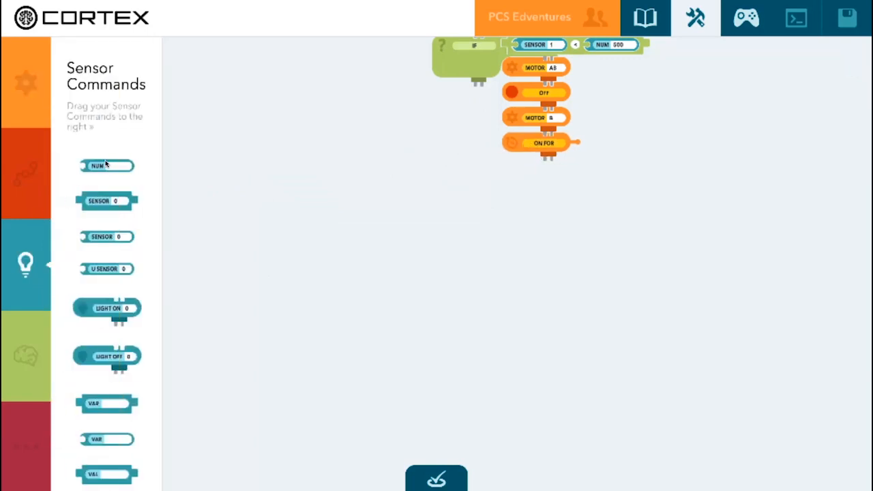
drag(107, 166, 603, 142)
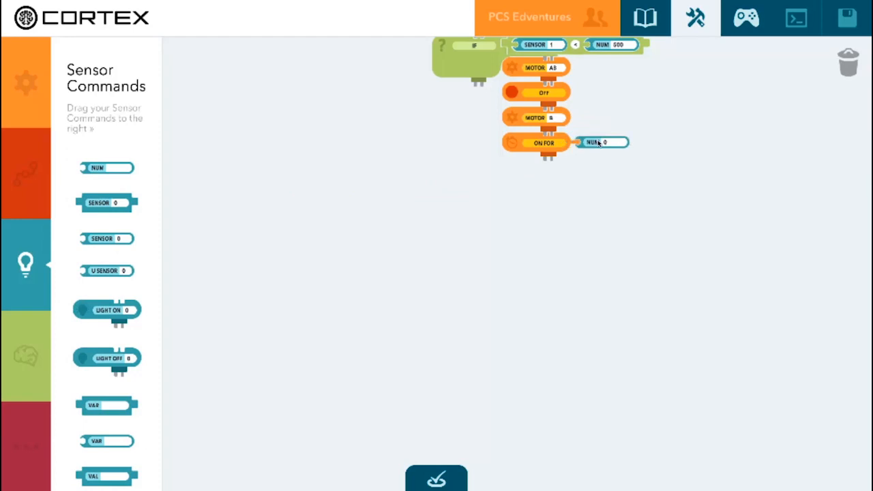
click(600, 142)
text(2)
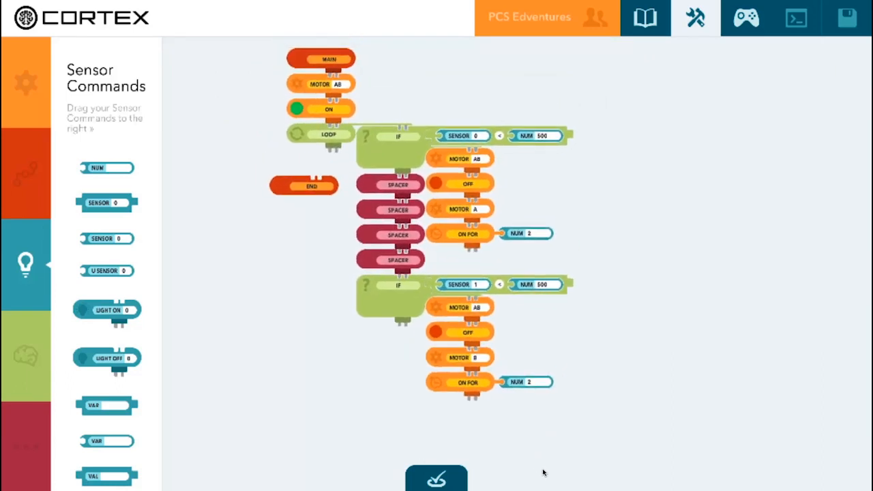
mouse_move(481, 168)
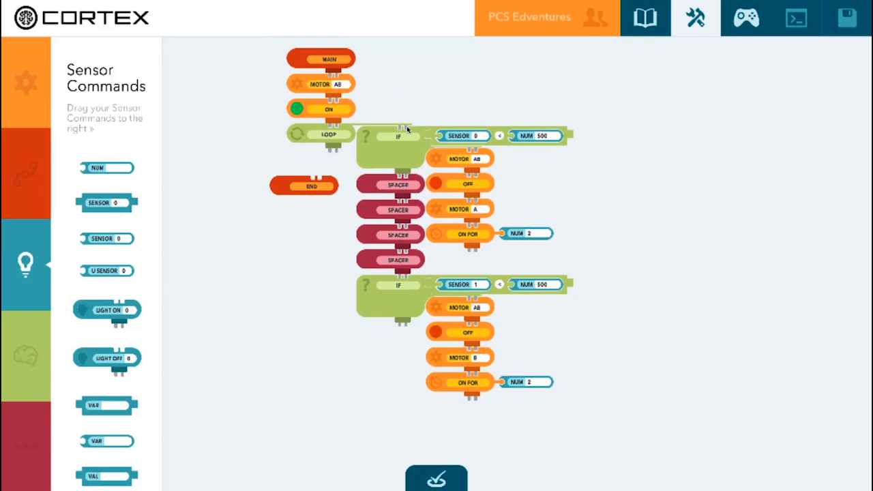
mouse_move(396, 349)
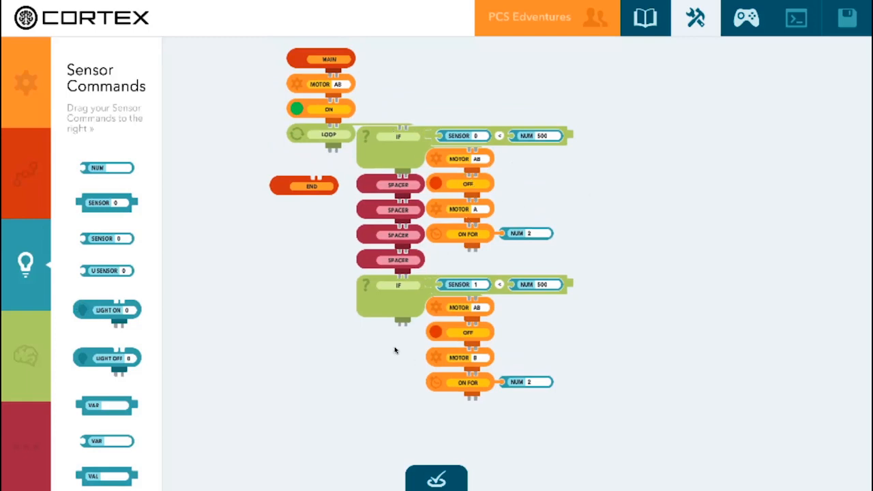
mouse_move(77, 352)
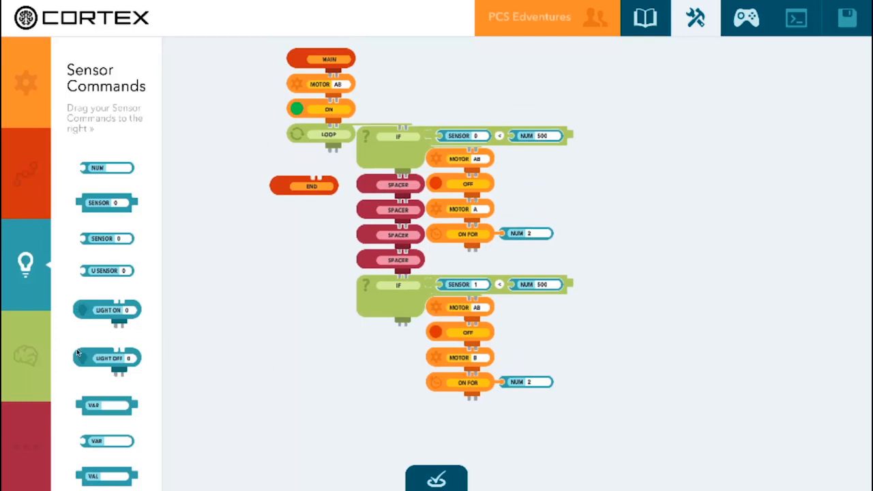
After the second IF add MOTOR AB and ON blocks, then reattach End beneath the loop
click(24, 82)
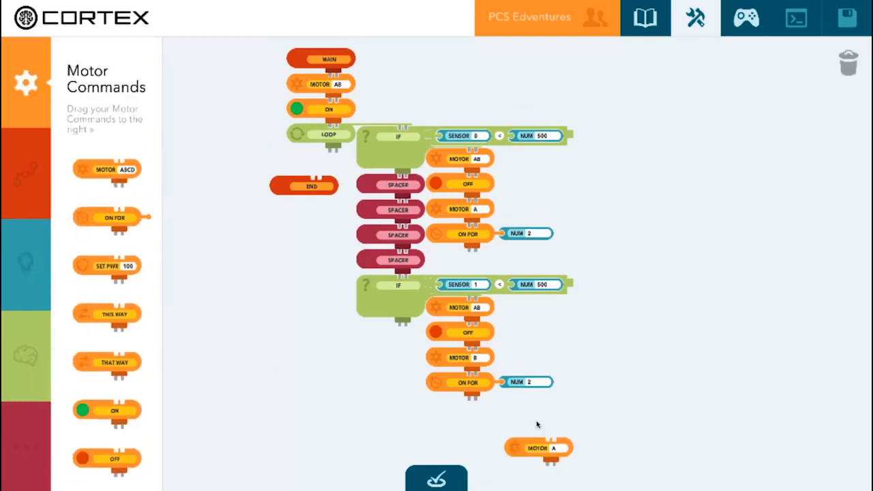
drag(539, 448, 390, 333)
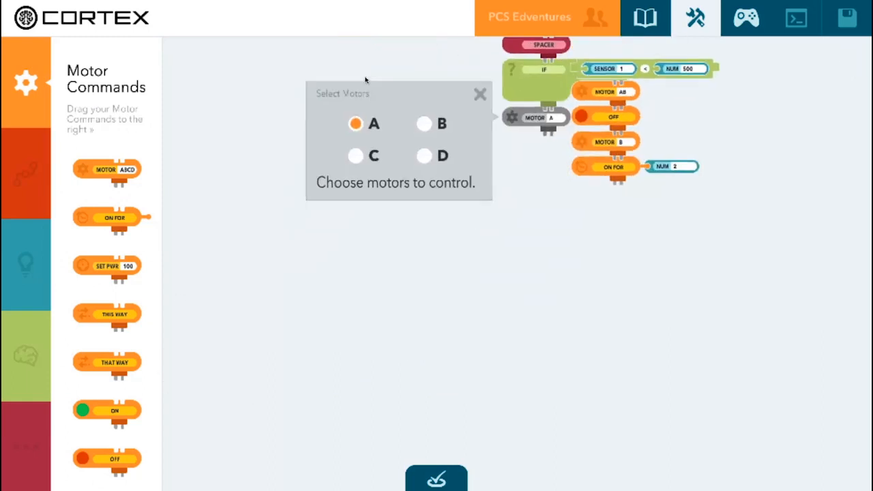
click(480, 94)
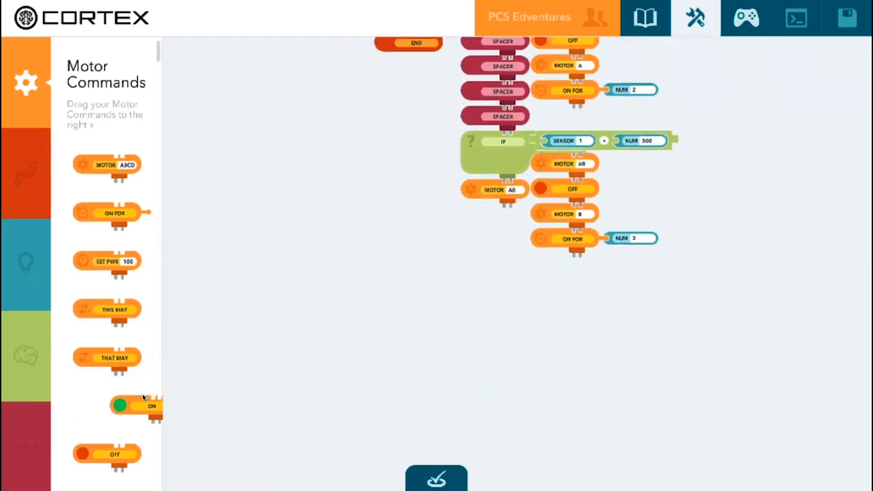
drag(134, 407, 494, 216)
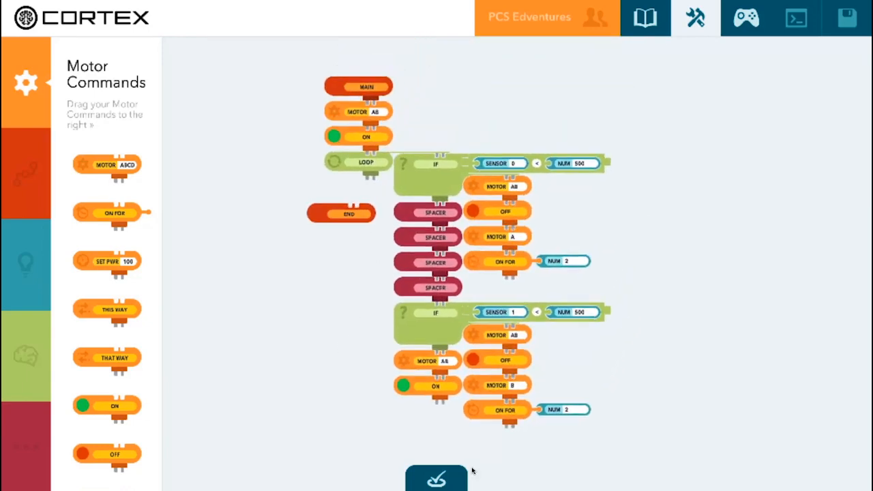
mouse_move(344, 219)
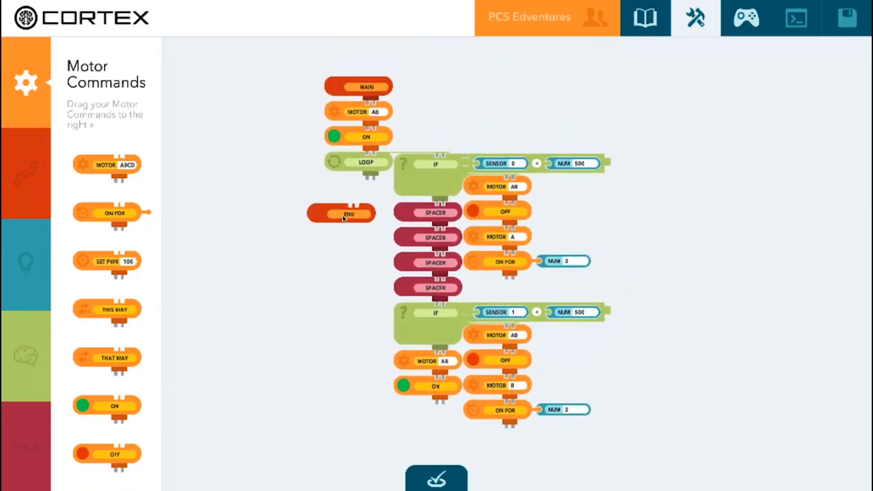
drag(341, 213, 360, 198)
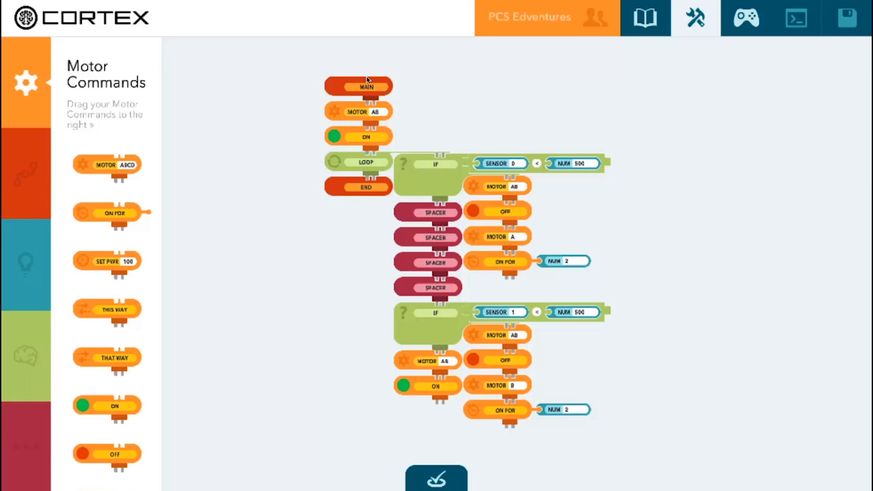
mouse_move(394, 118)
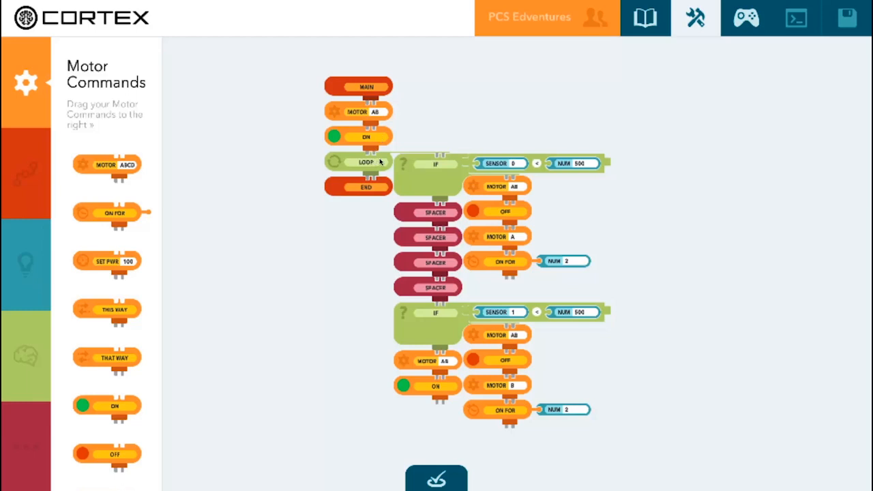
mouse_move(434, 217)
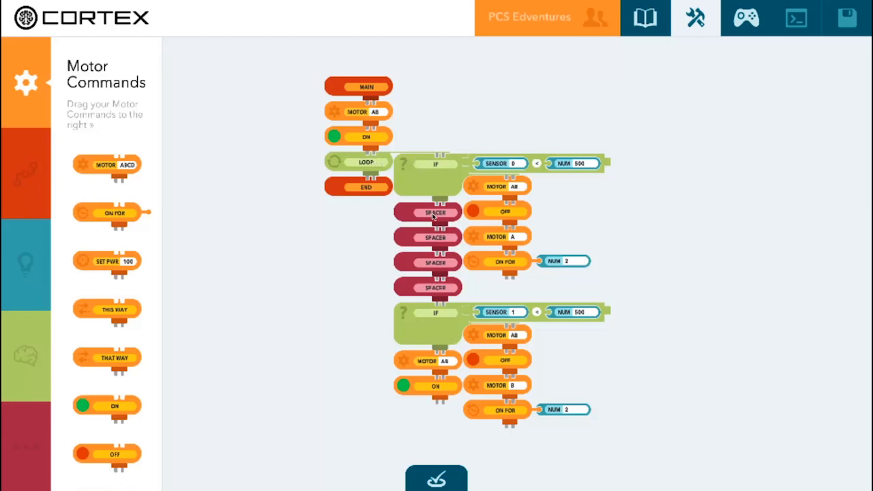
mouse_move(430, 165)
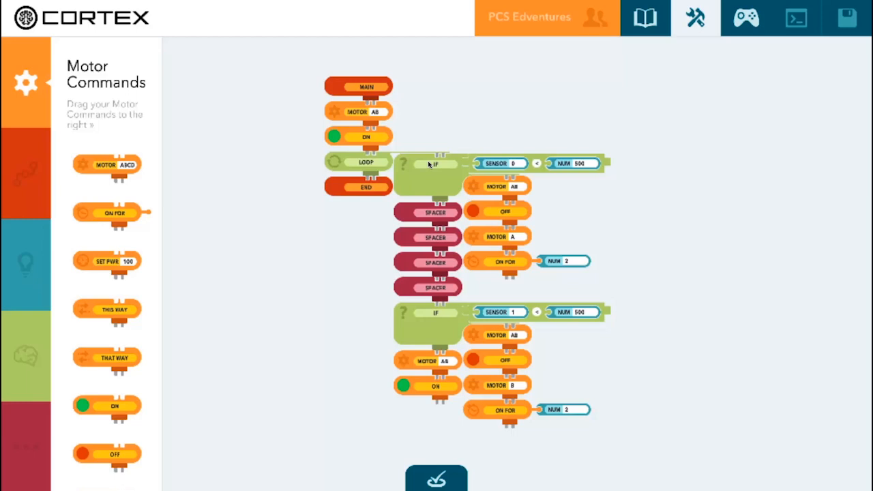
mouse_move(475, 166)
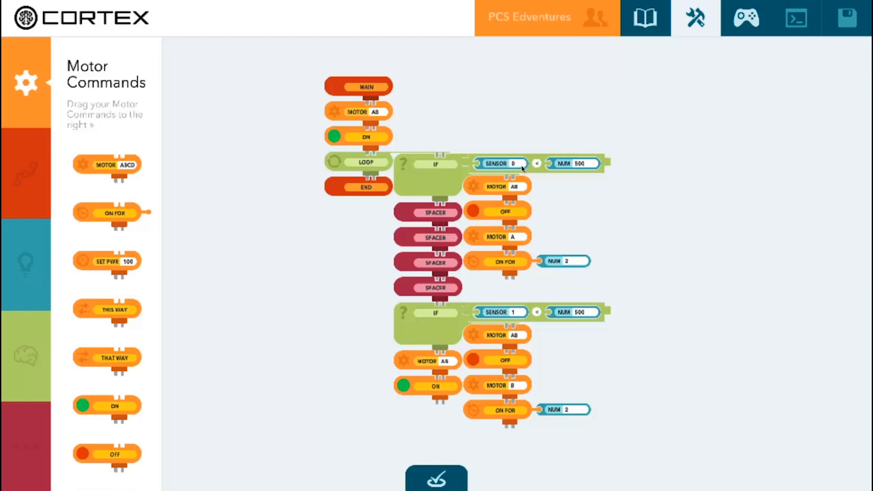
mouse_move(512, 212)
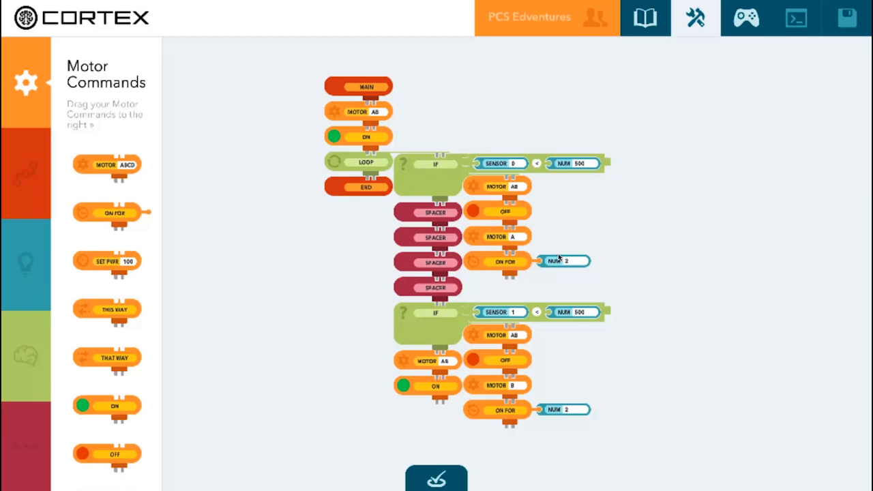
mouse_move(546, 271)
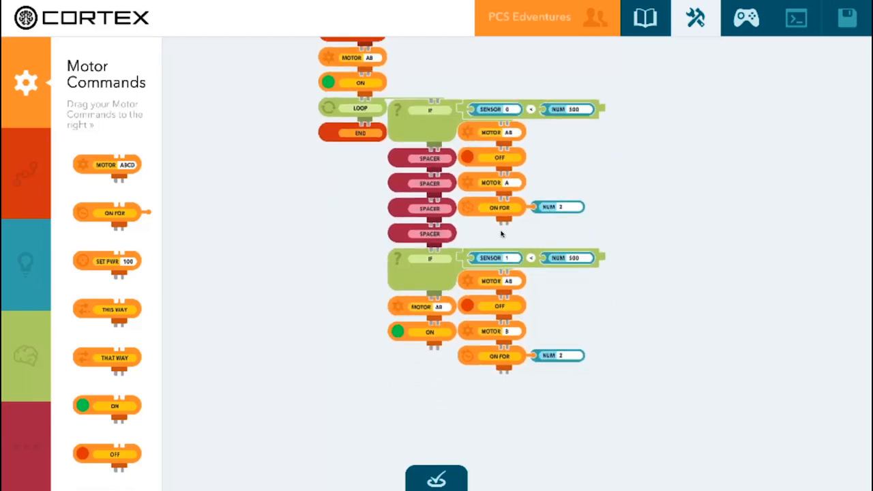
mouse_move(442, 267)
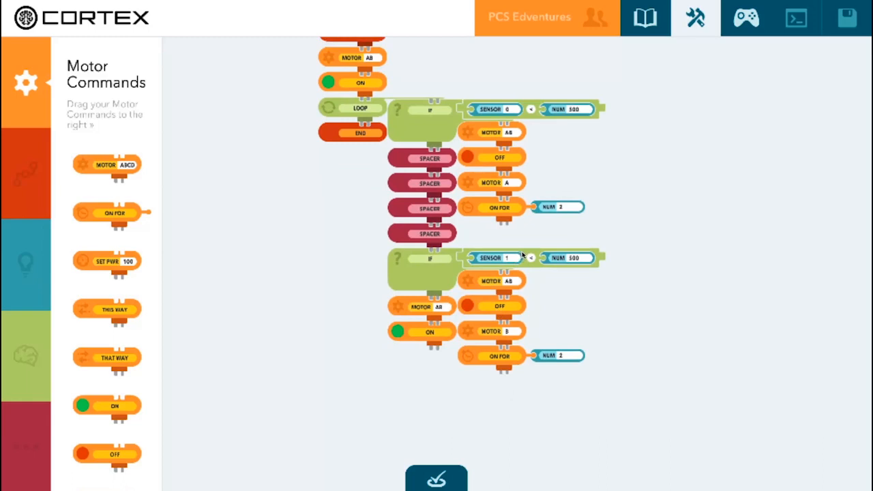
mouse_move(530, 256)
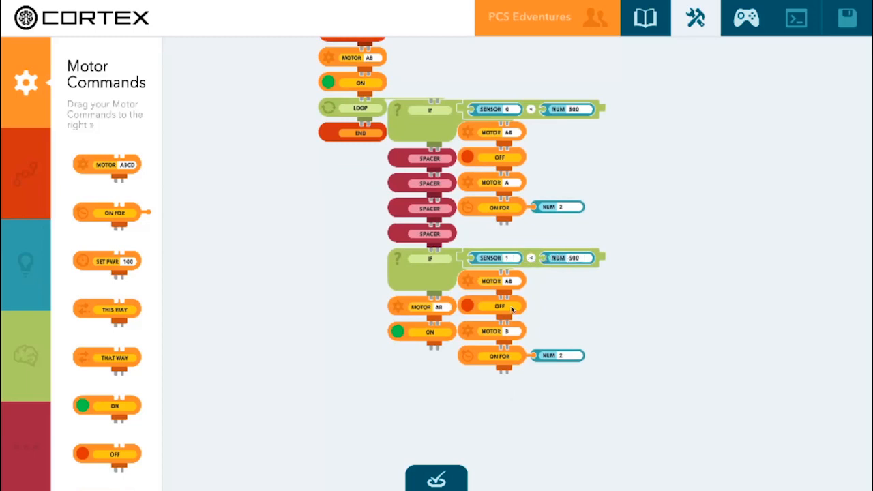
mouse_move(506, 329)
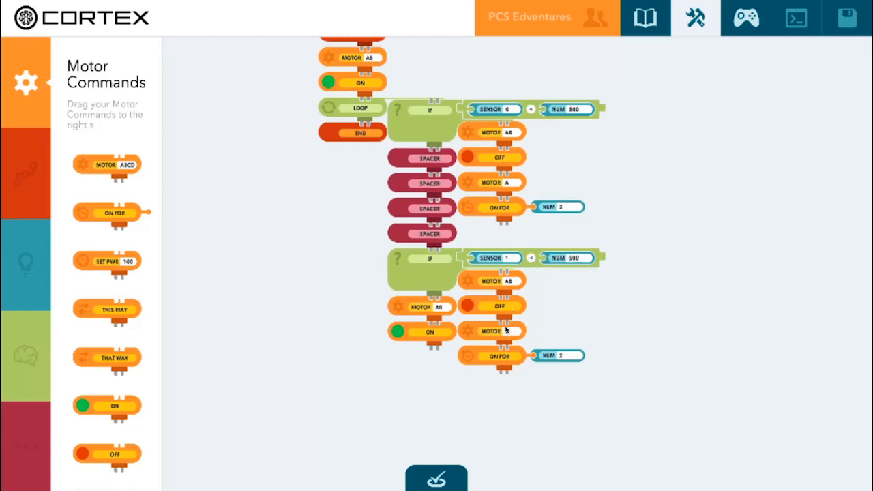